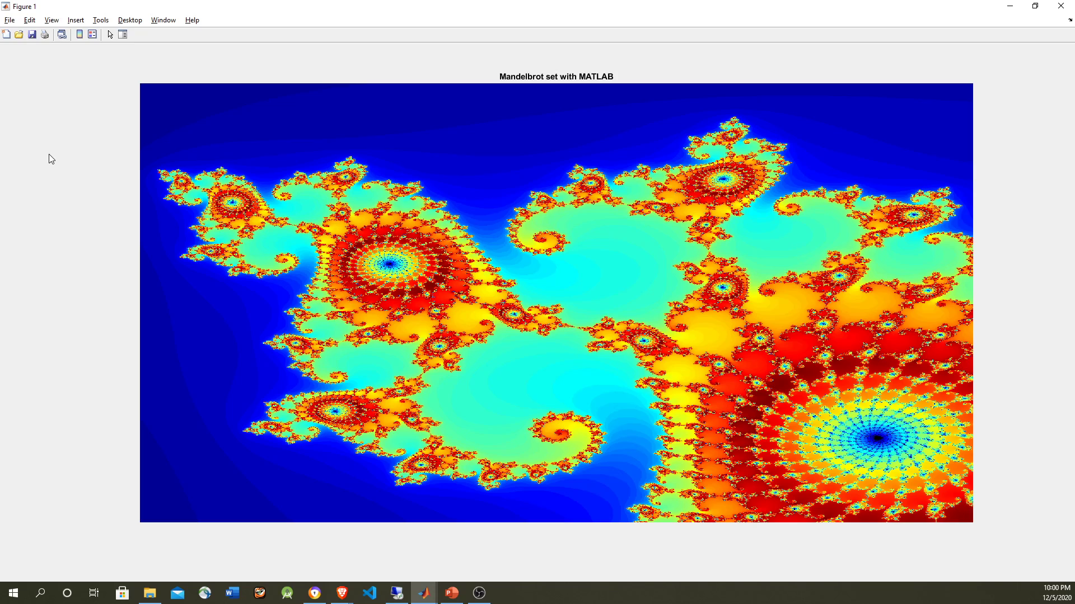
mouse_move(144, 191)
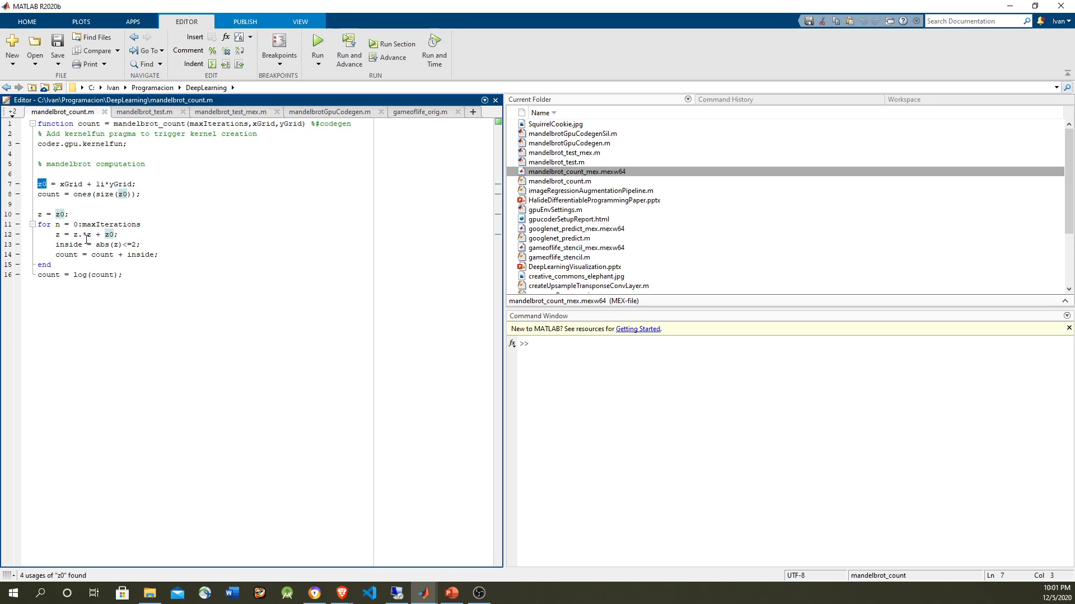
- Switch the Editor from mandelbrot_count to the mandelbrot_test timing script
click(82, 234)
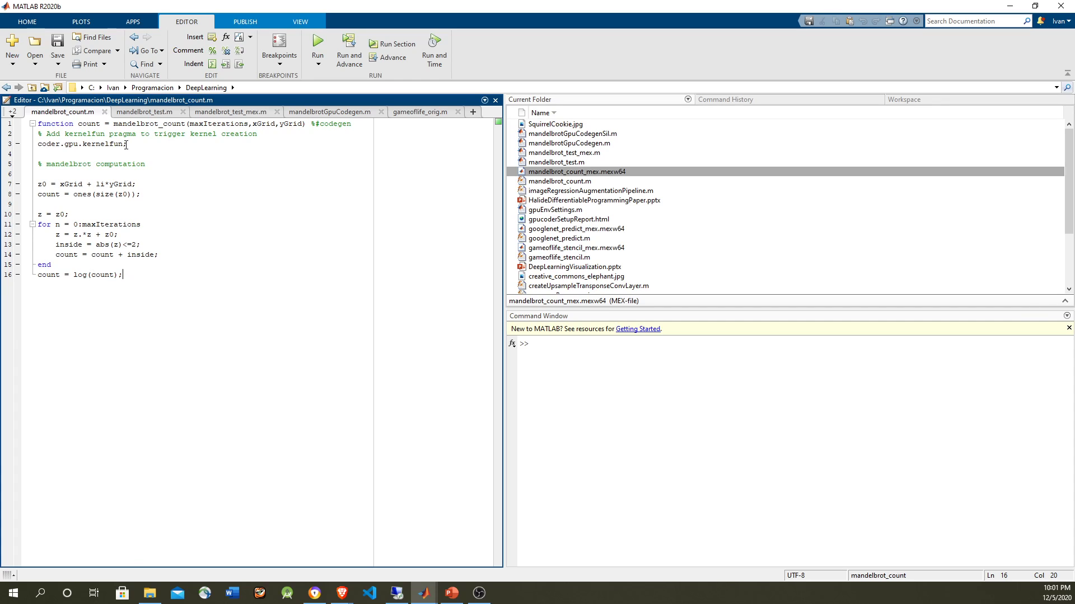
click(143, 112)
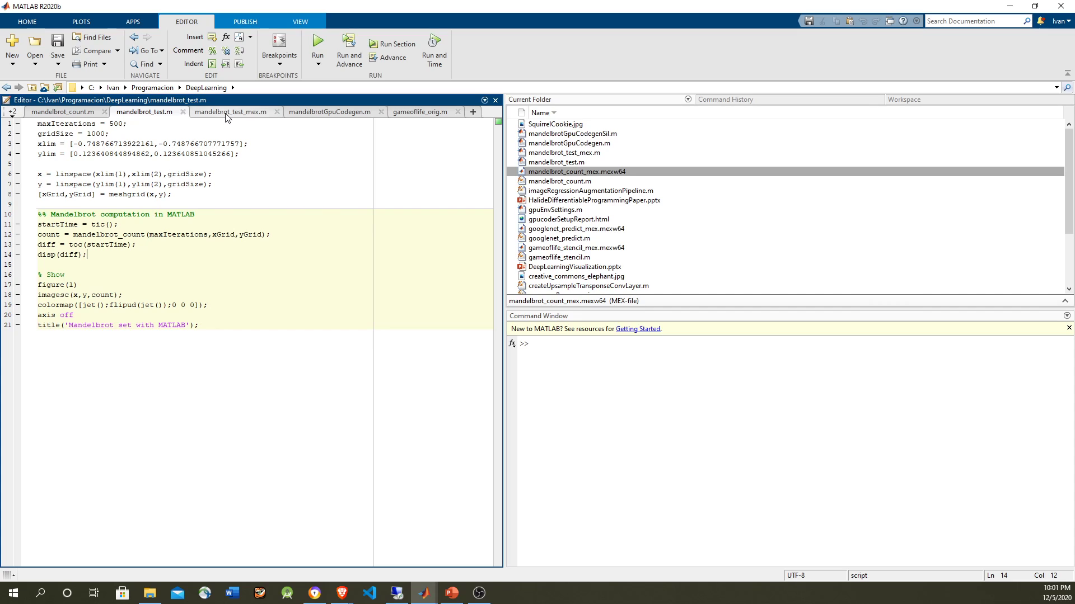
mouse_move(231, 111)
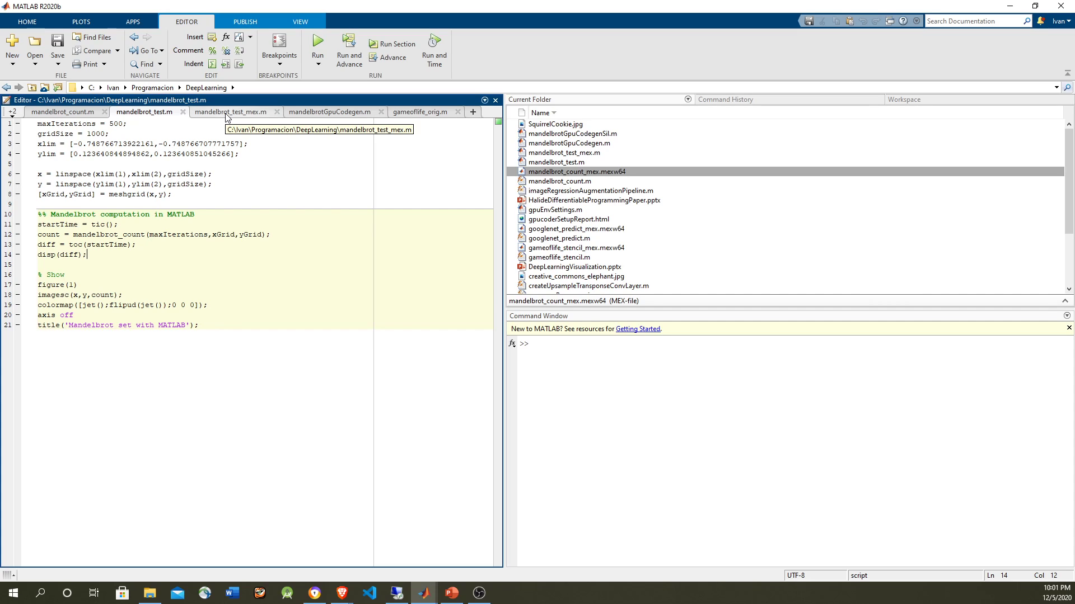
click(229, 112)
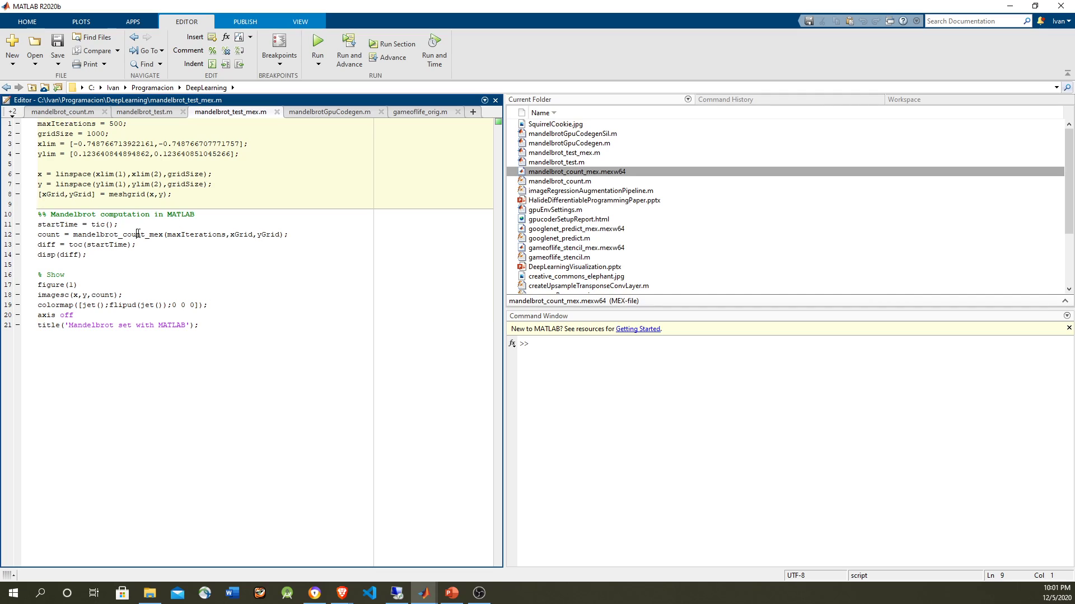
double_click(118, 235)
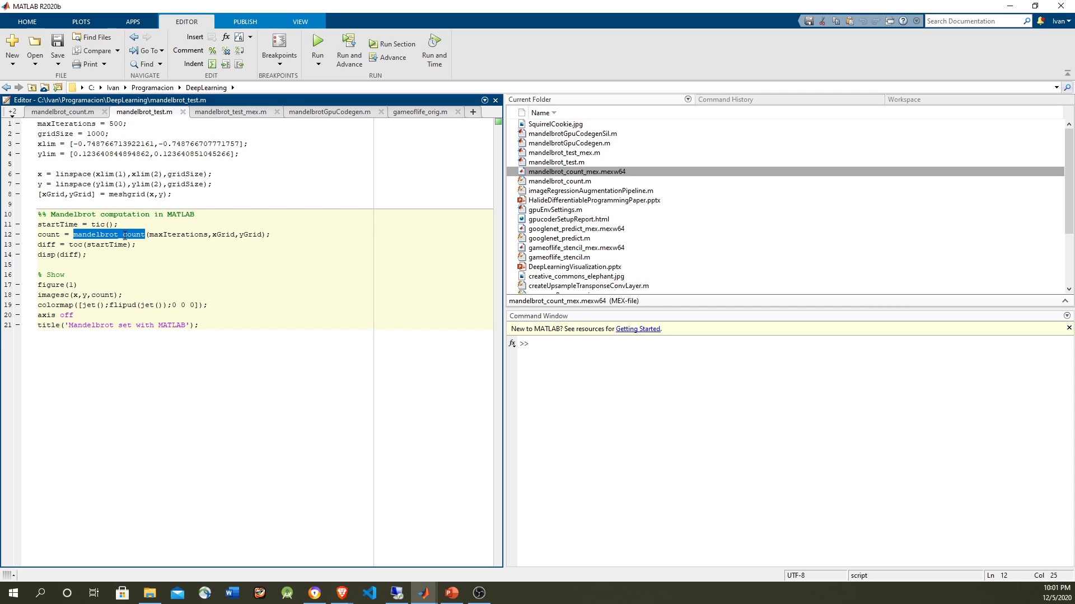
click(179, 234)
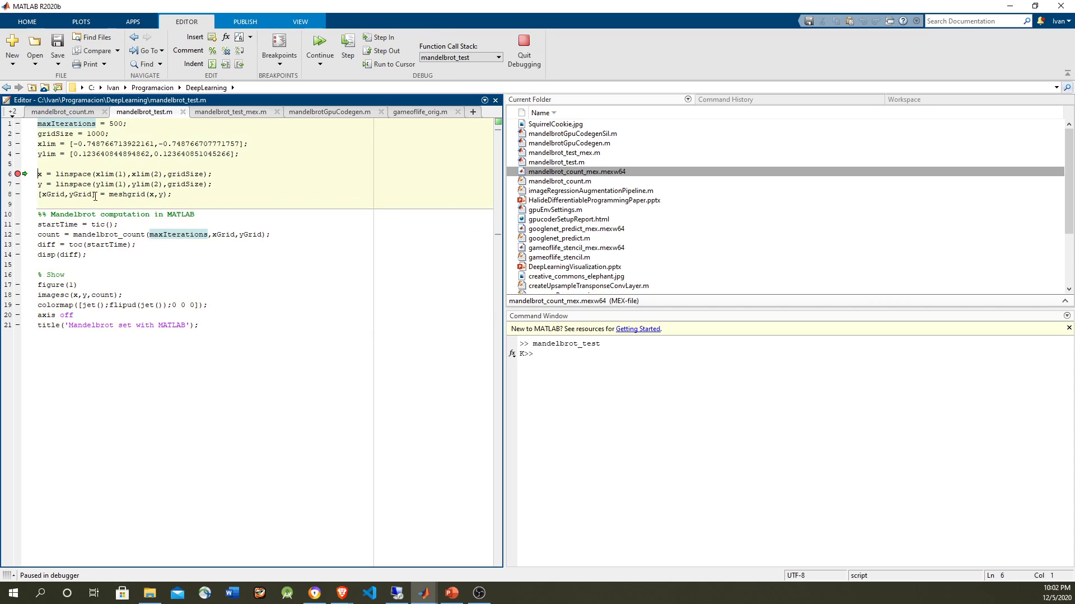
- Inspect the x, xlim and ylim grid values, then run to the line 11 timer start
click(38, 173)
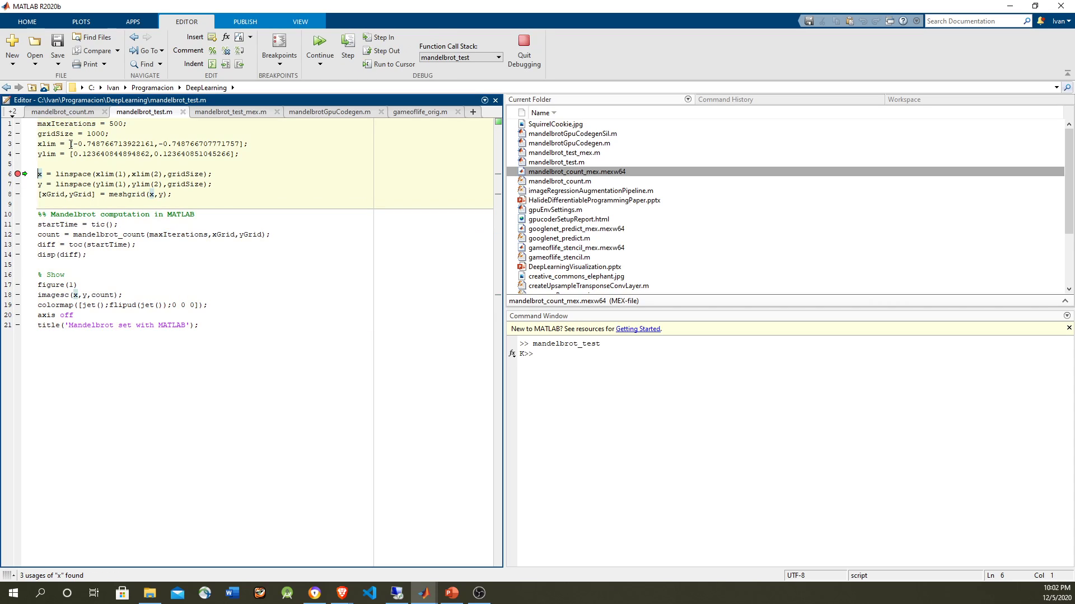
click(106, 153)
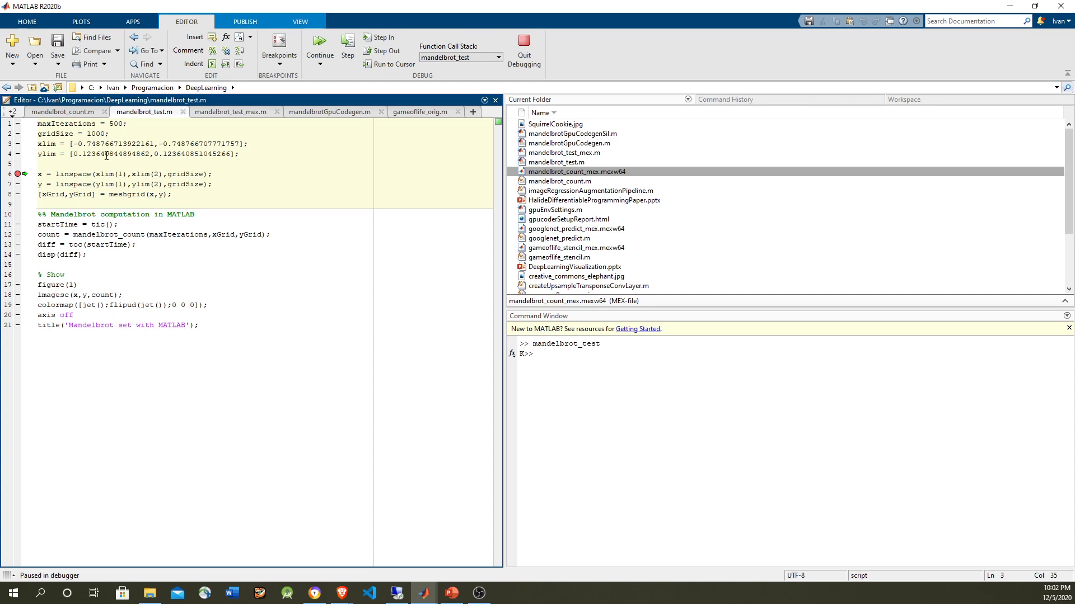
click(104, 154)
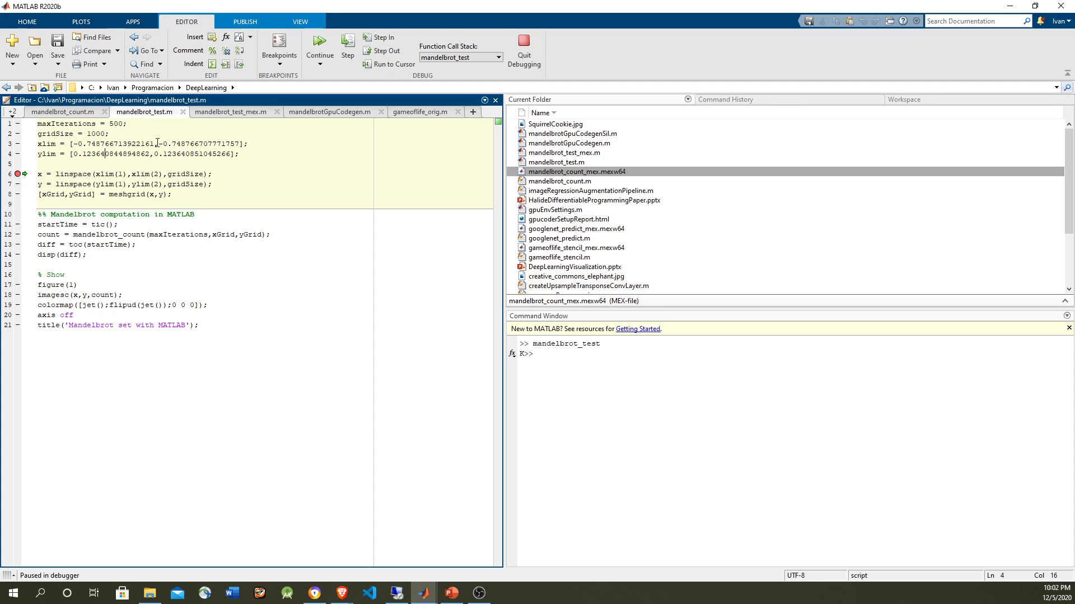
double_click(95, 134)
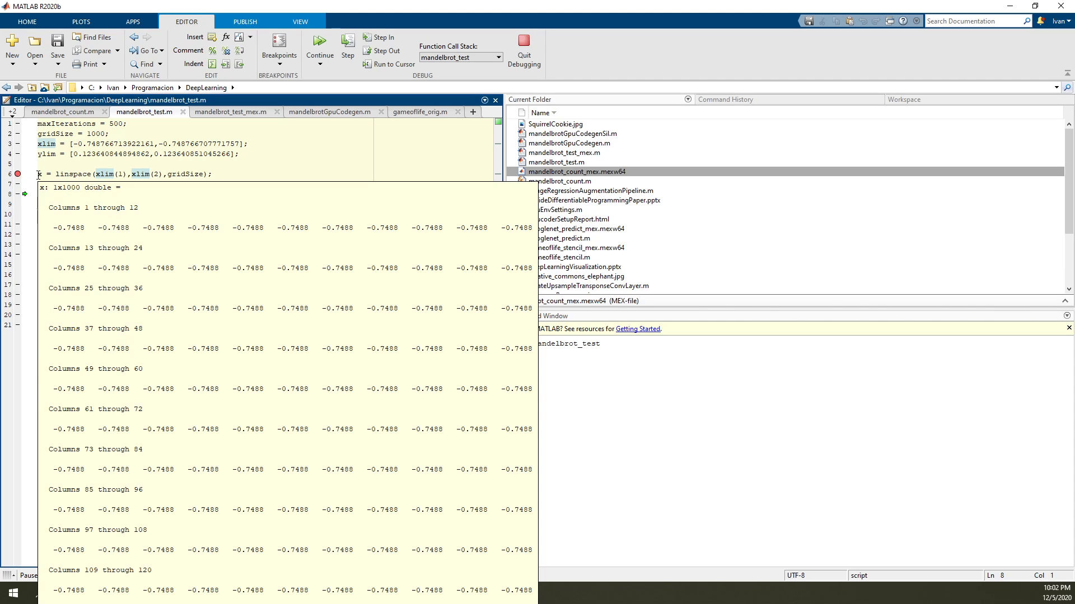
click(347, 49)
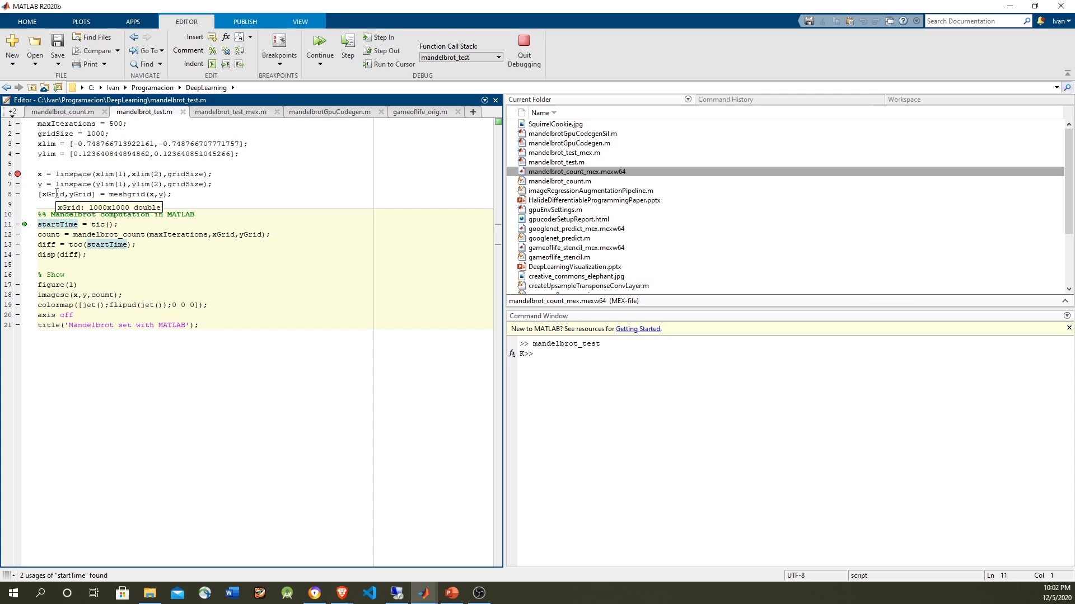
click(49, 194)
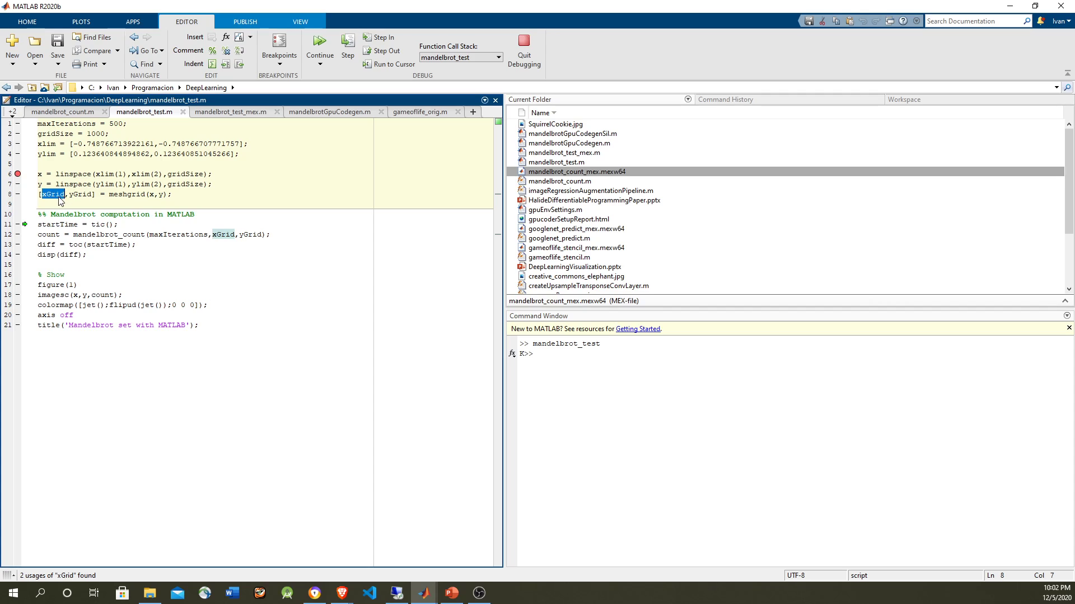
mouse_move(53, 194)
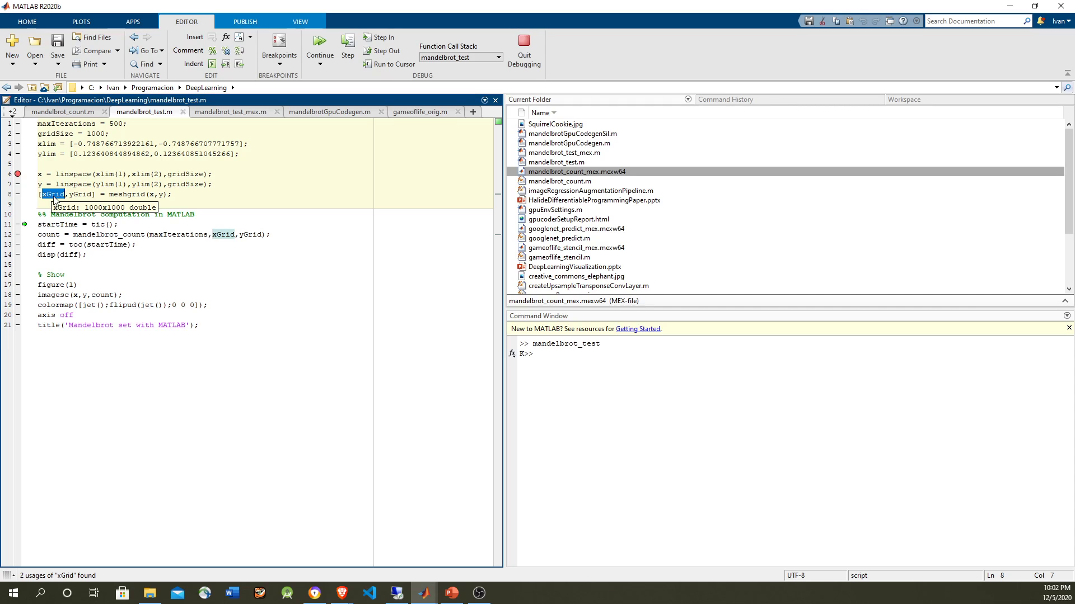
click(152, 194)
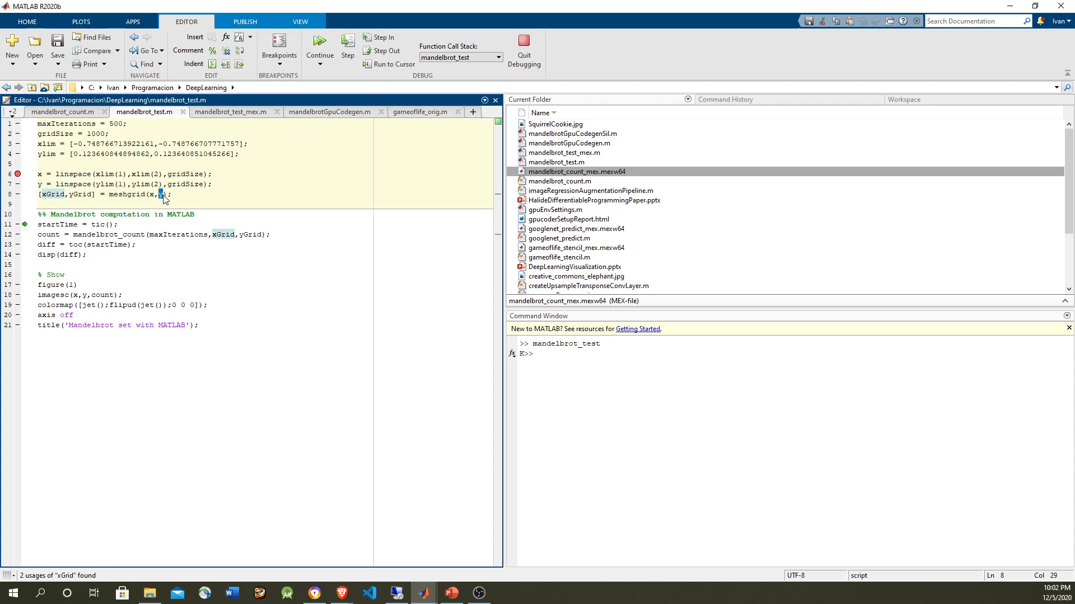
double_click(51, 194)
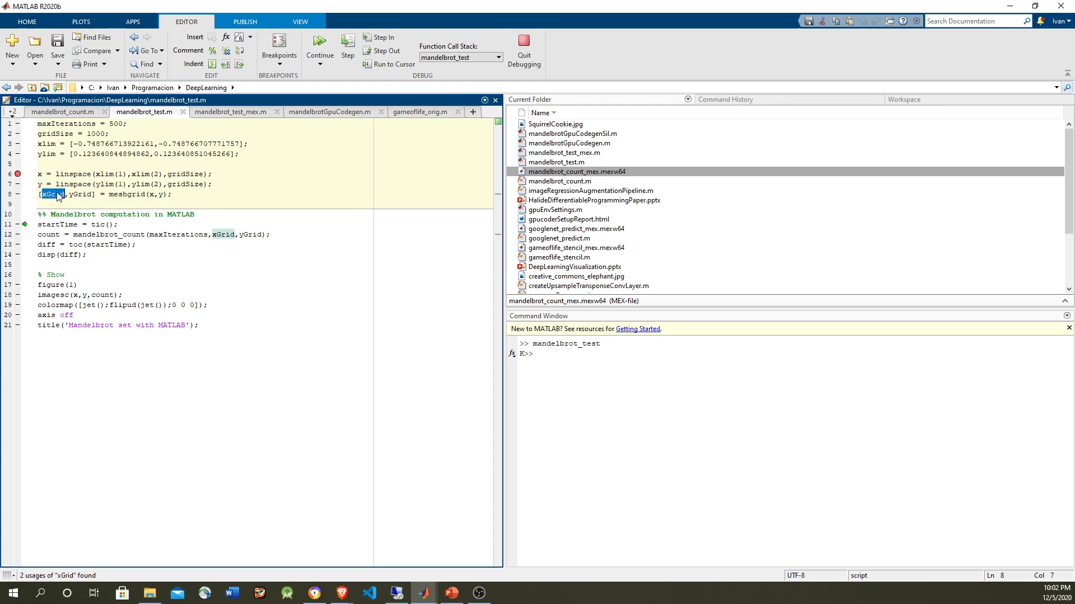
mouse_move(54, 194)
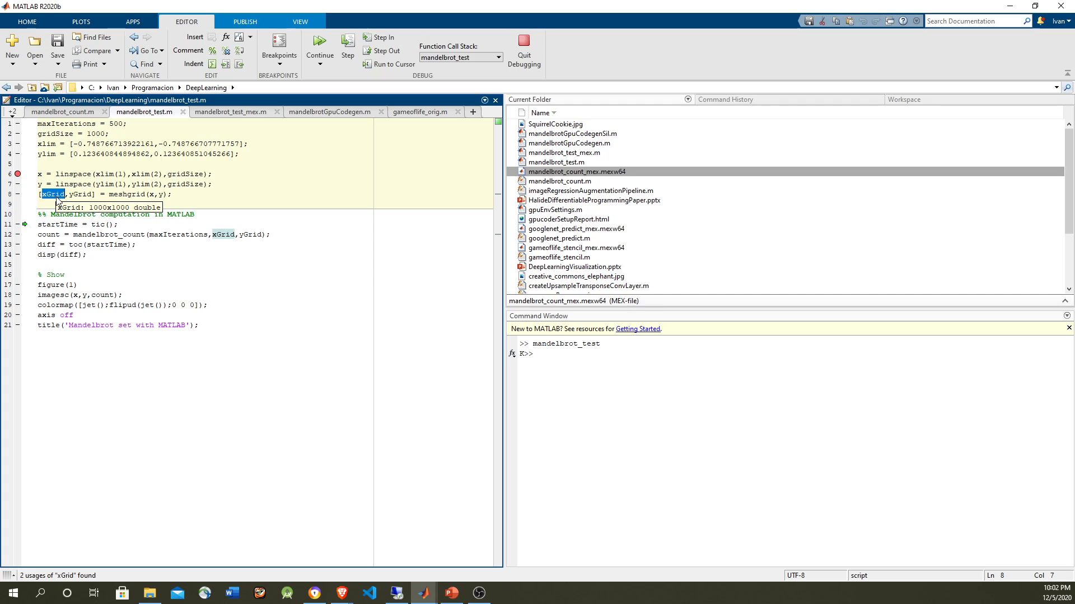
mouse_move(51, 202)
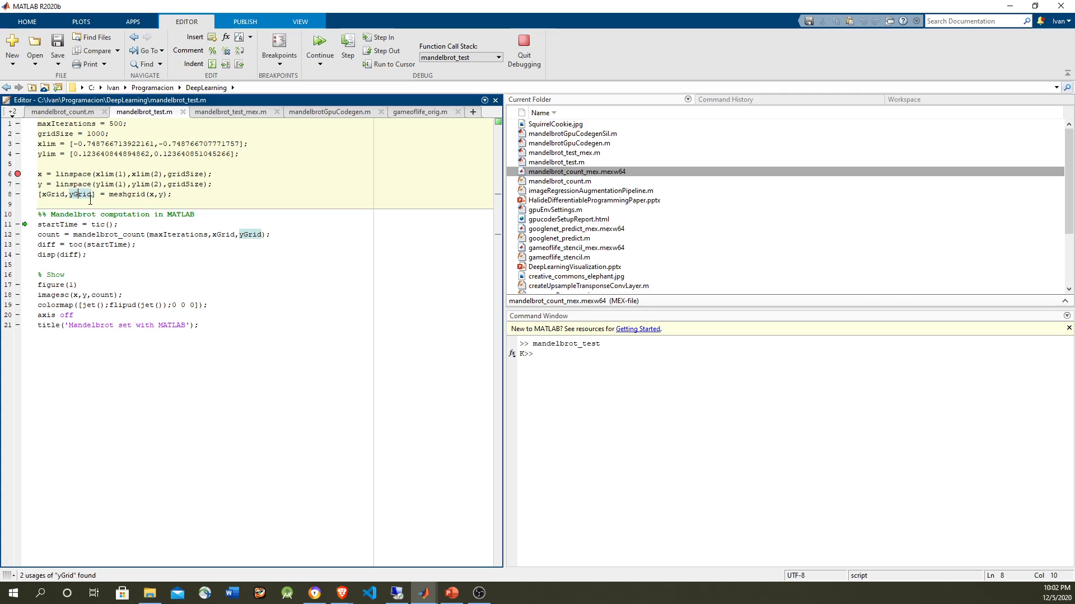
mouse_move(77, 194)
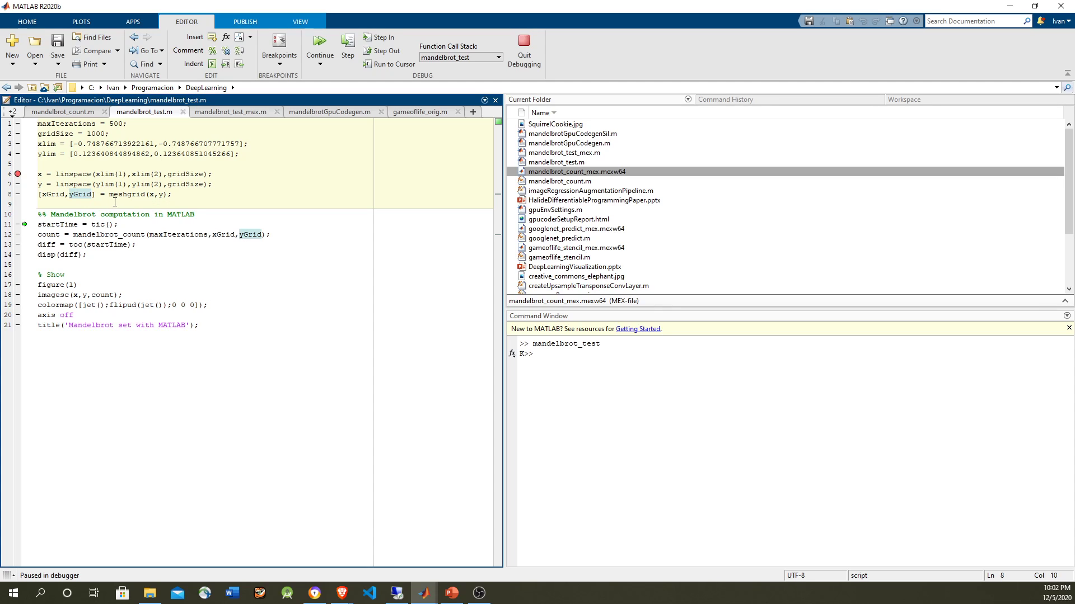
click(54, 194)
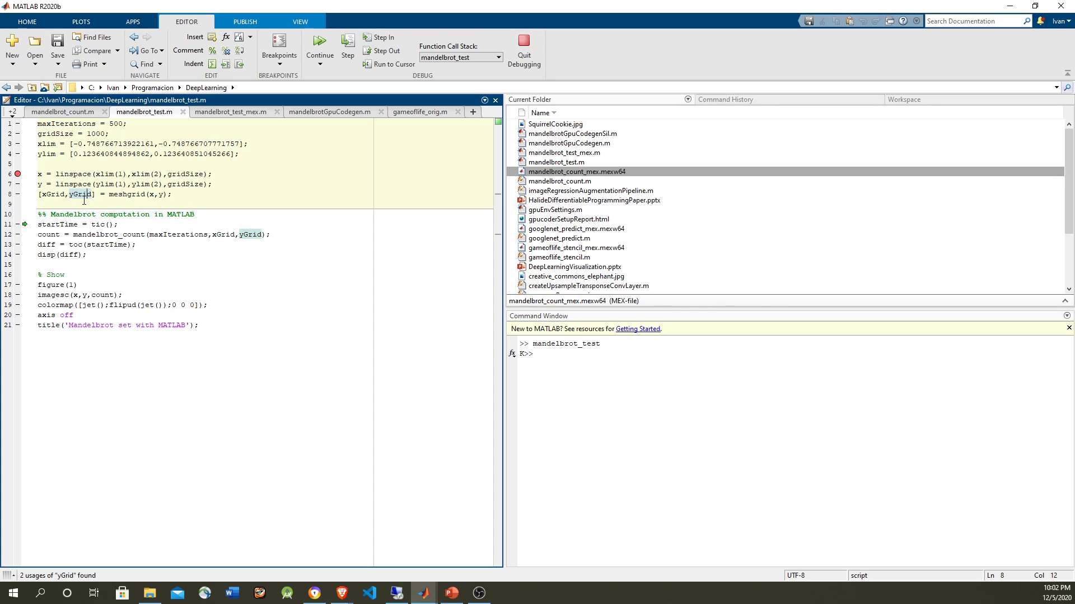
click(348, 47)
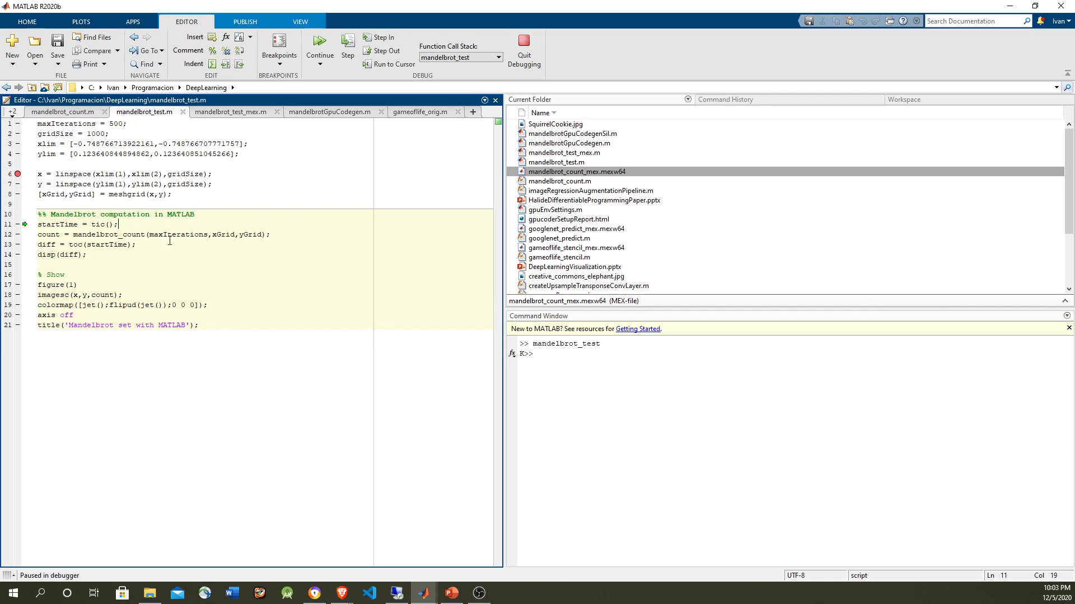
click(183, 235)
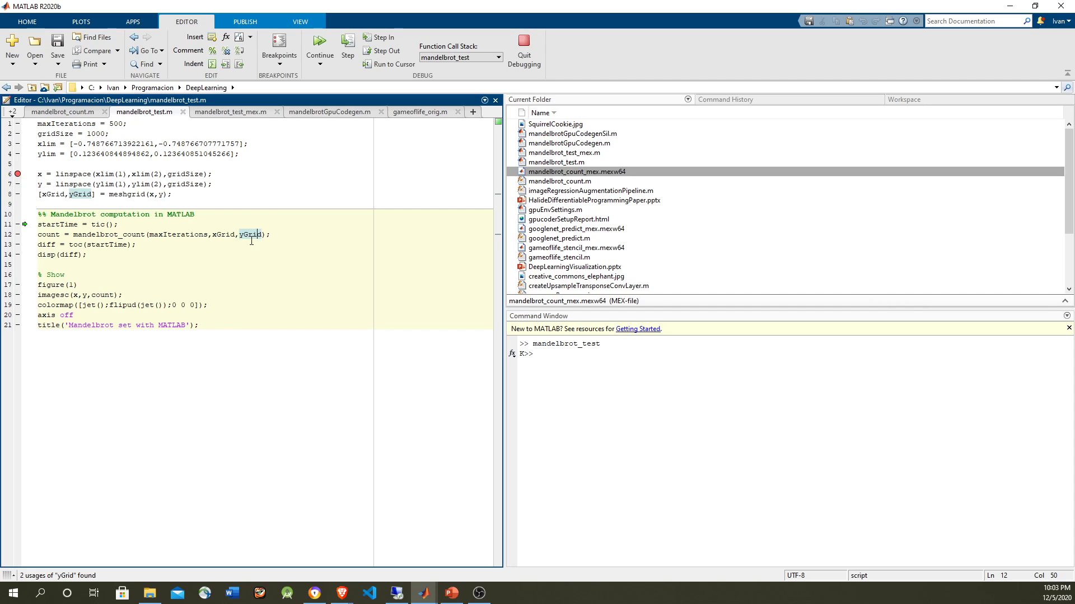
click(62, 112)
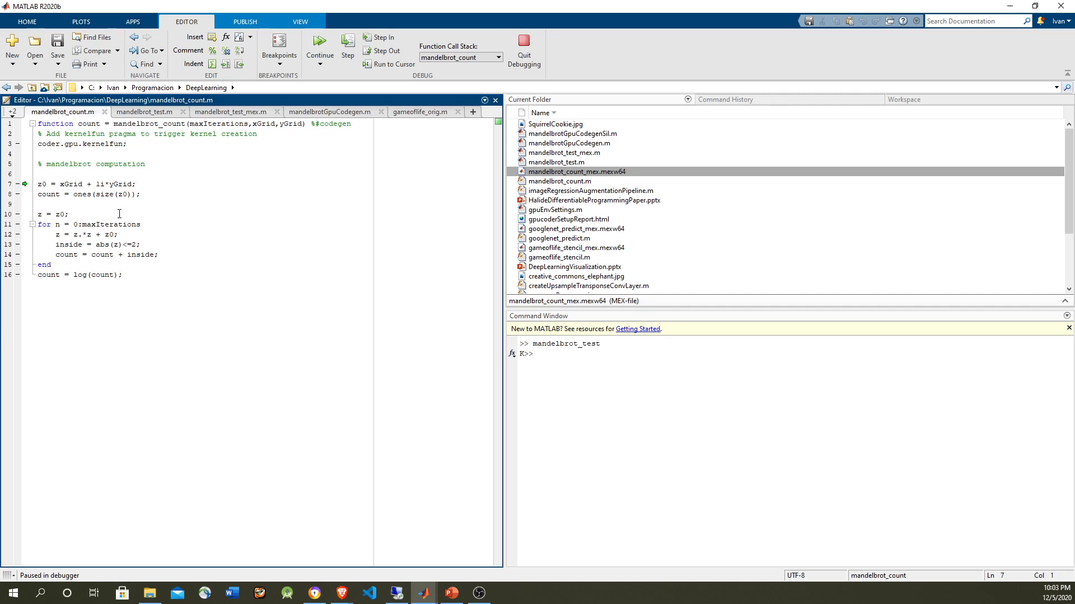
mouse_move(66, 184)
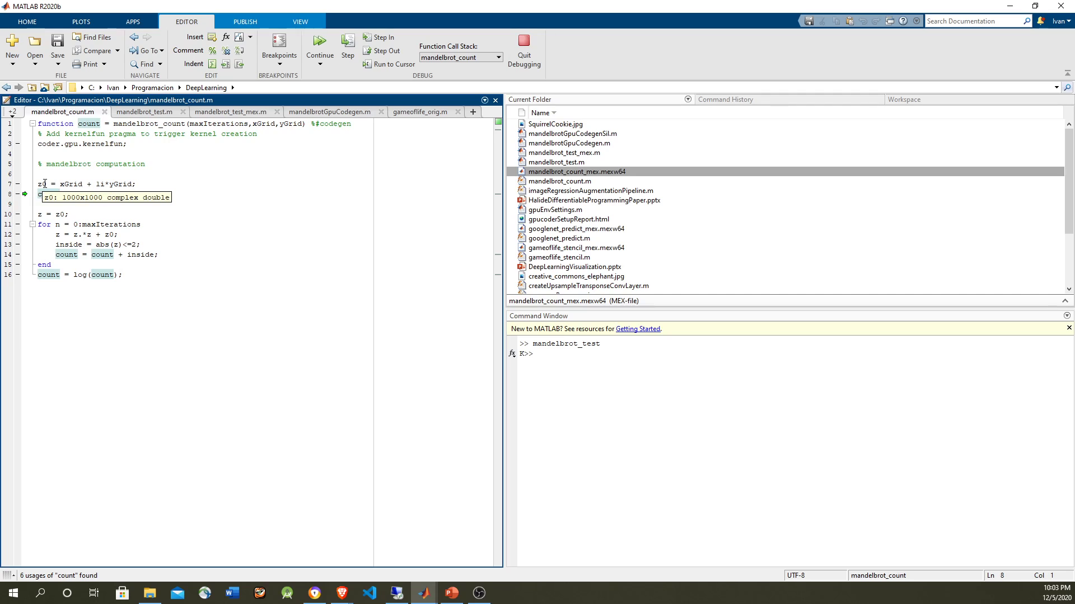
click(71, 184)
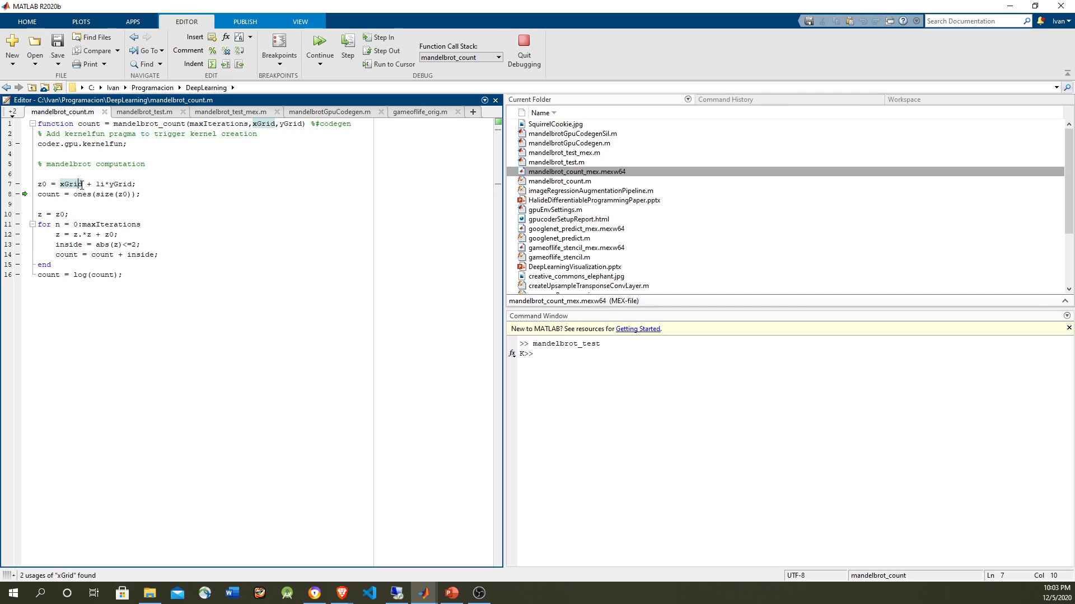
mouse_move(70, 184)
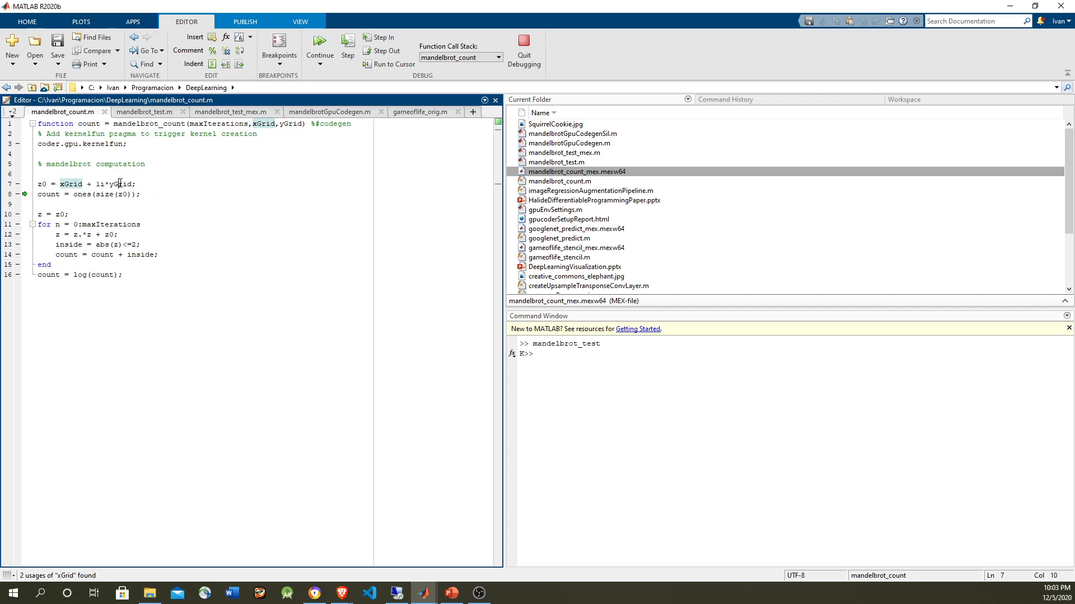
mouse_move(119, 184)
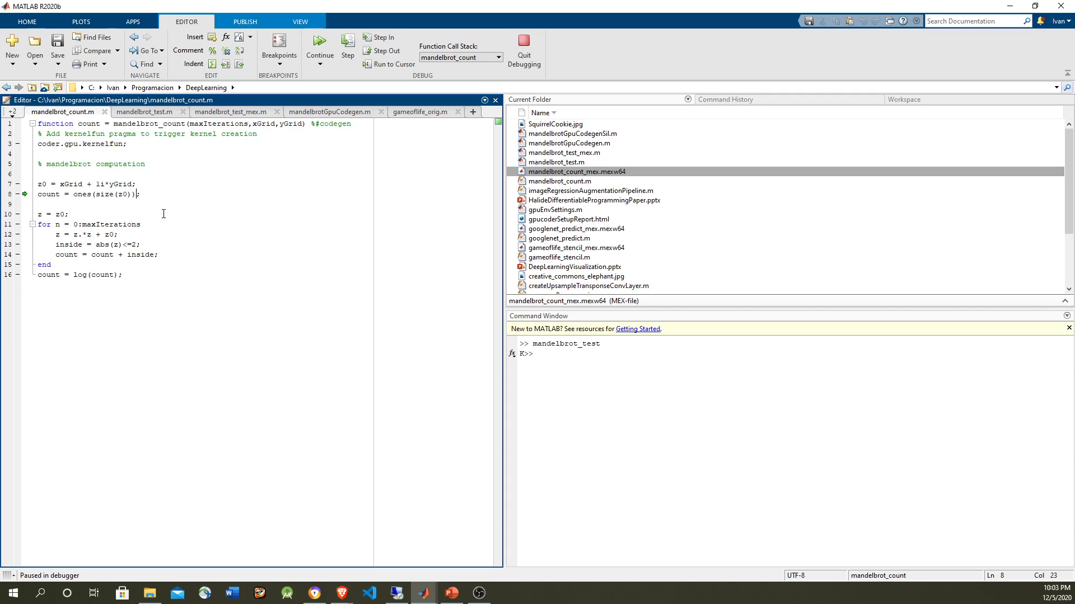
mouse_move(89, 204)
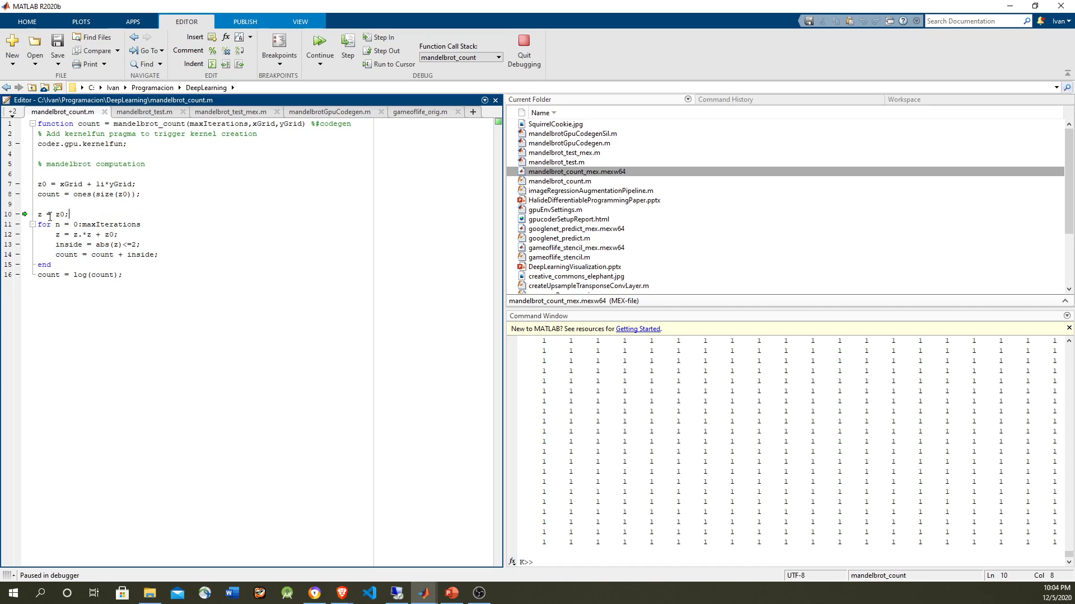
- Step through the iteration loop, examining z and its squared term, to the inside test line
click(347, 48)
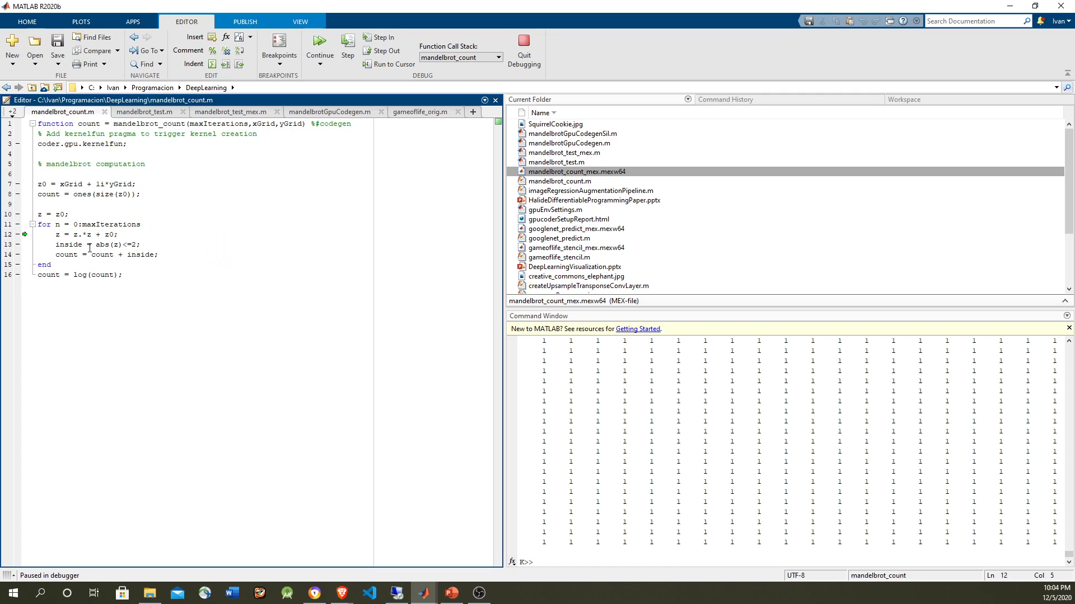
click(80, 234)
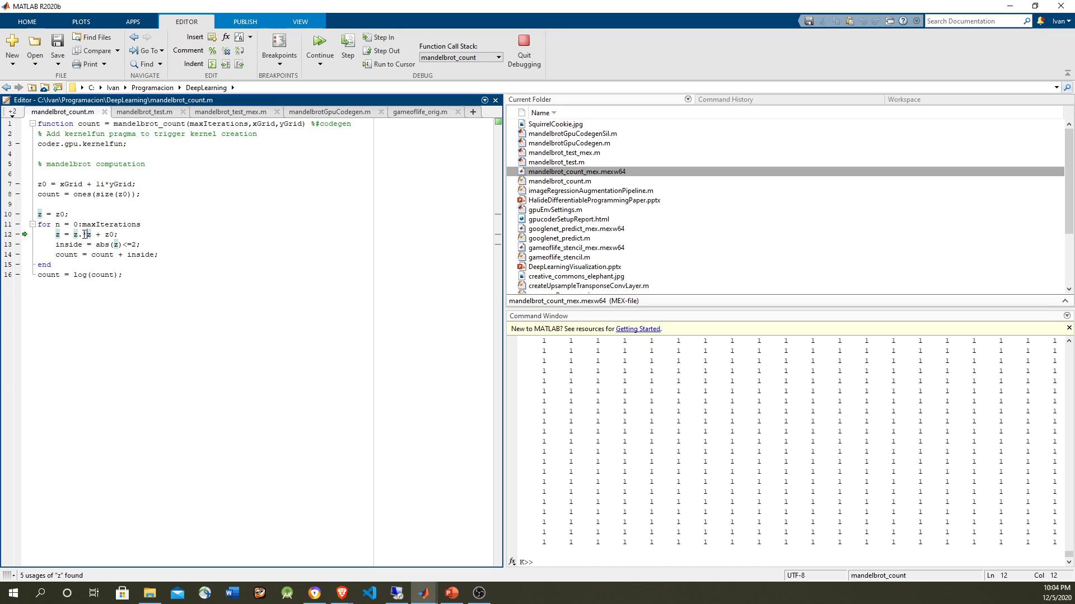
double_click(82, 234)
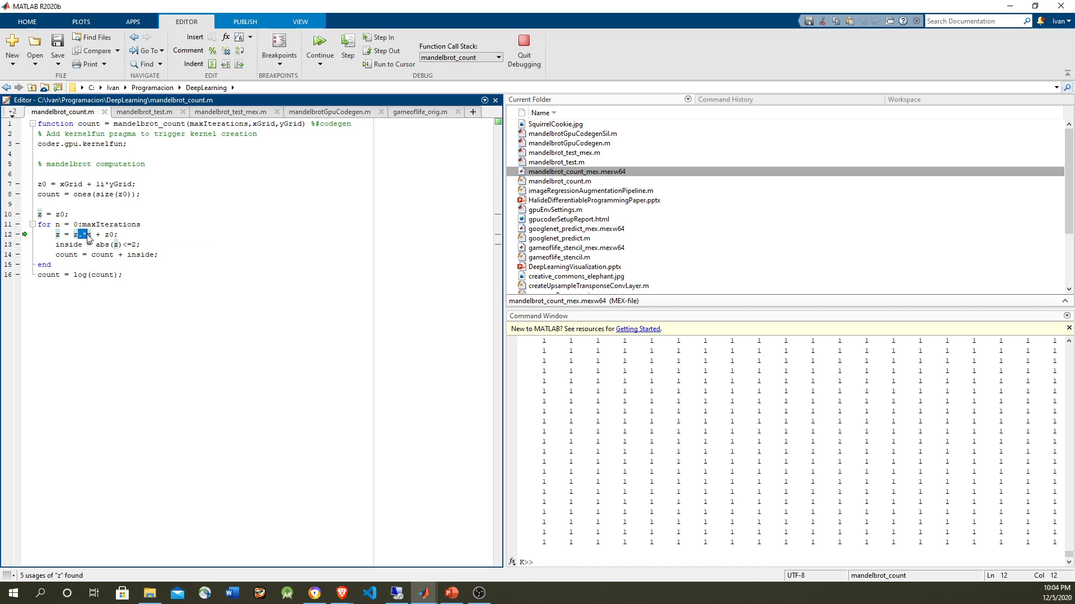
mouse_move(76, 234)
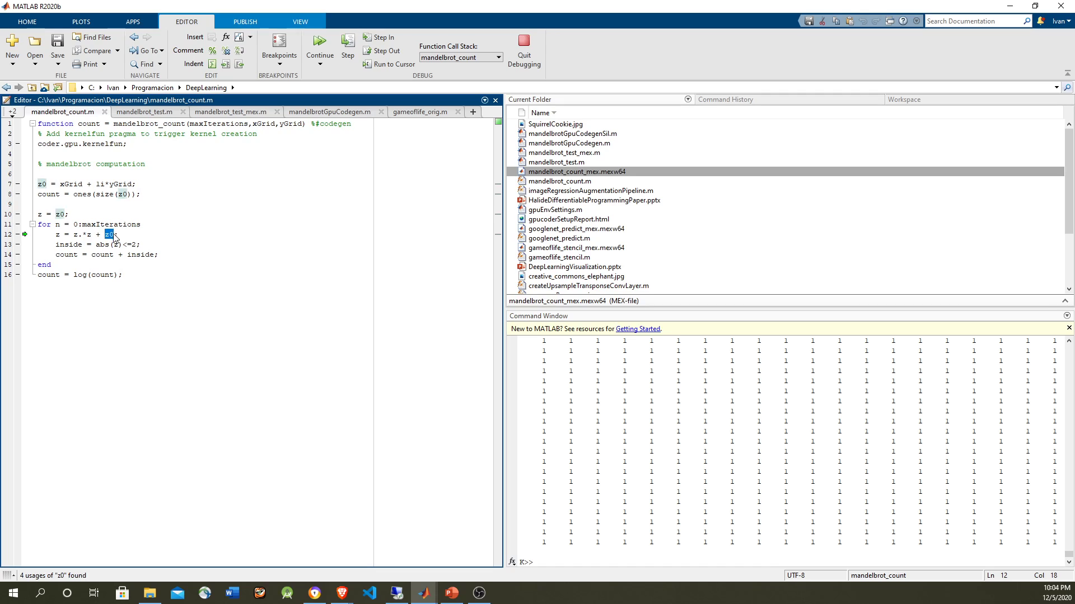
click(347, 49)
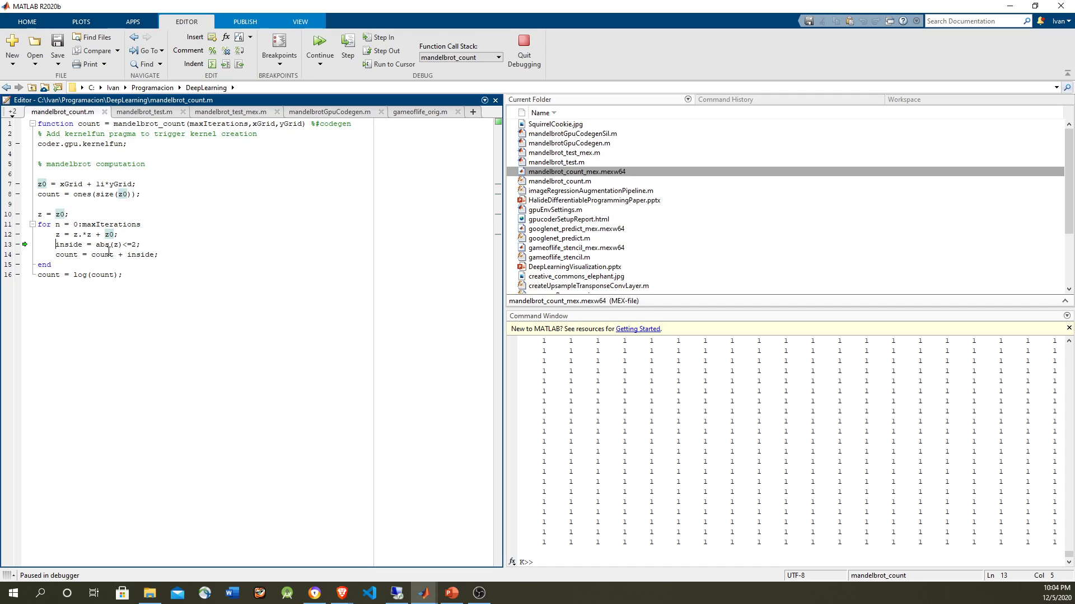
double_click(109, 245)
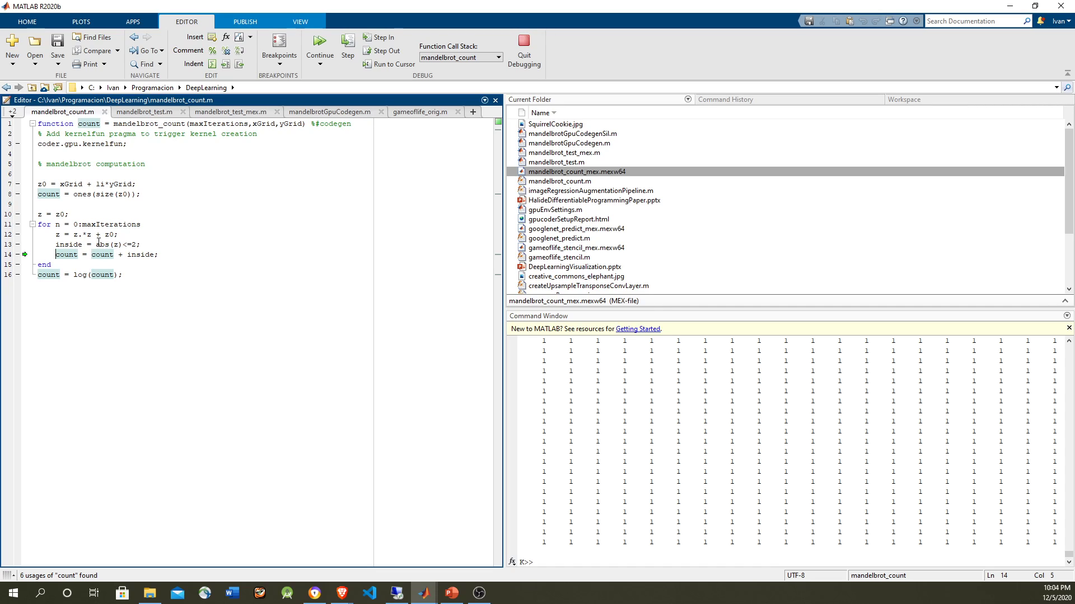
mouse_move(131, 259)
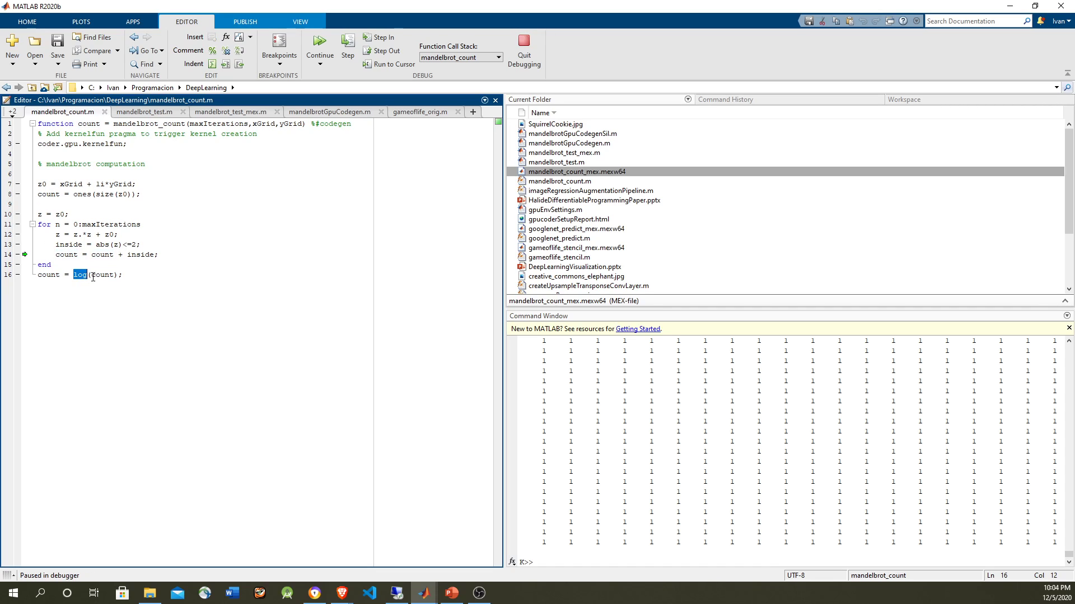
mouse_move(75, 286)
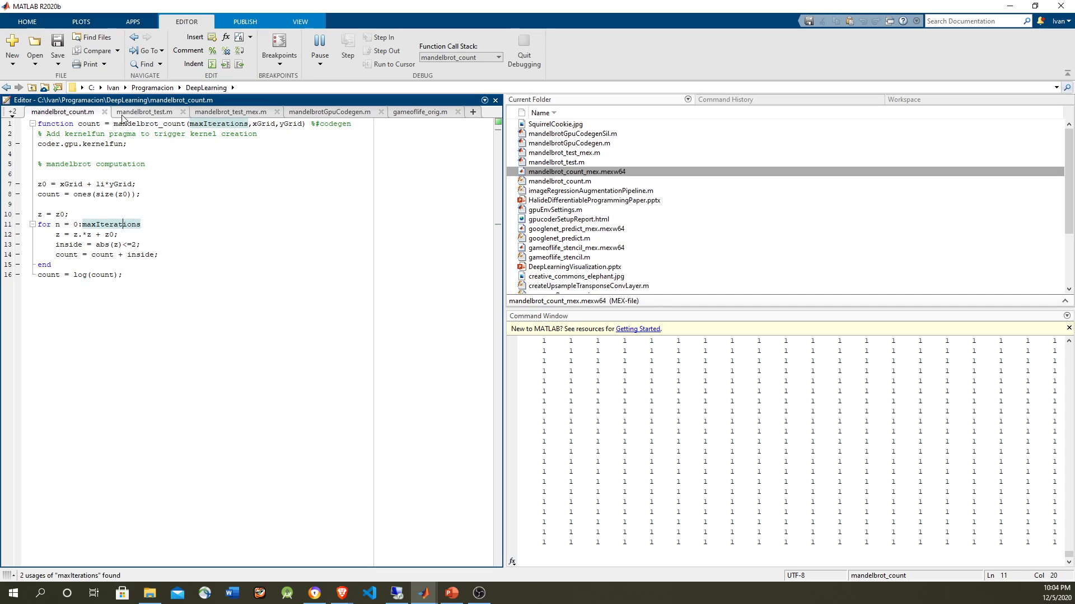
- Return to mandelbrot_test, resume it to render the Mandelbrot figure, and close the figure
click(144, 112)
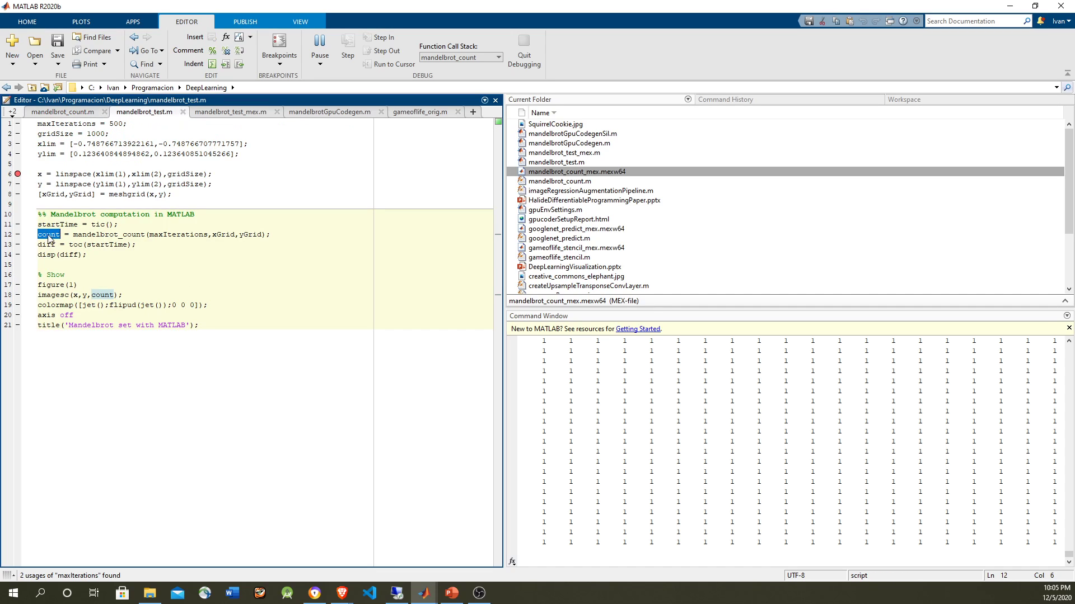
click(347, 48)
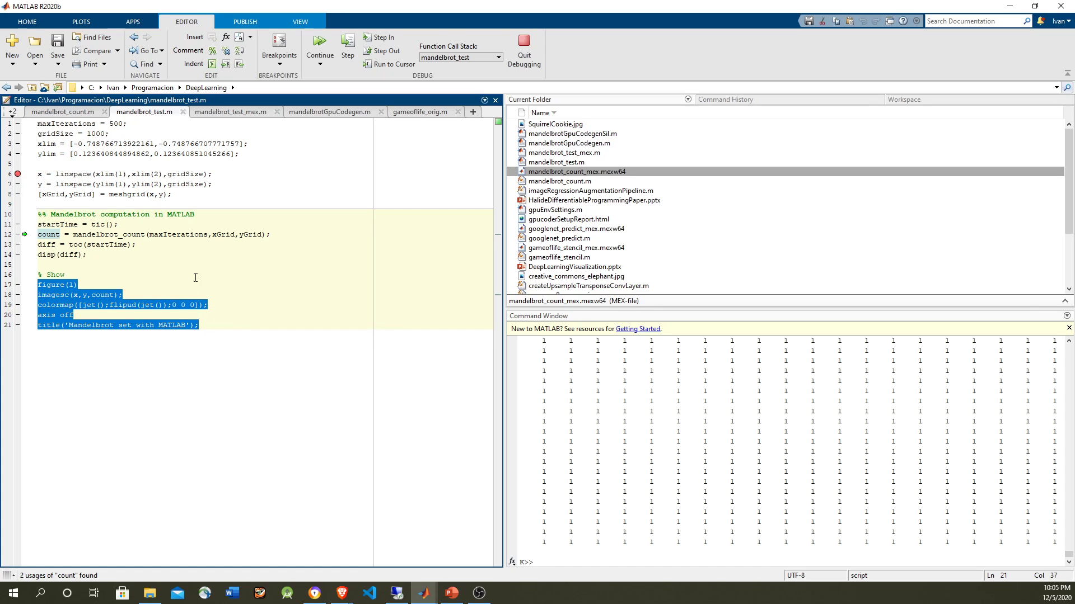
click(278, 293)
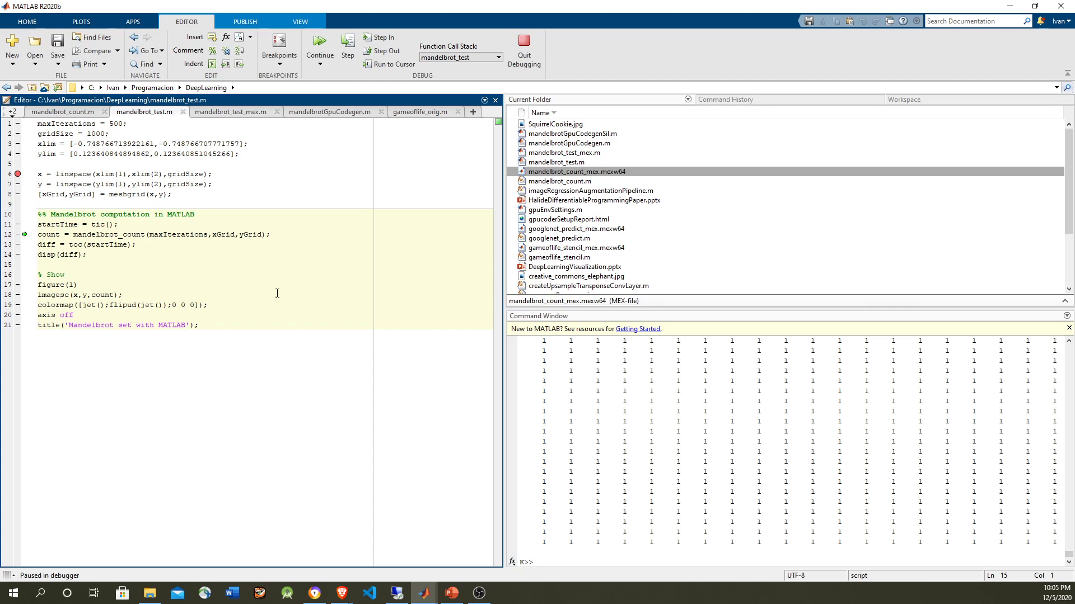
click(120, 224)
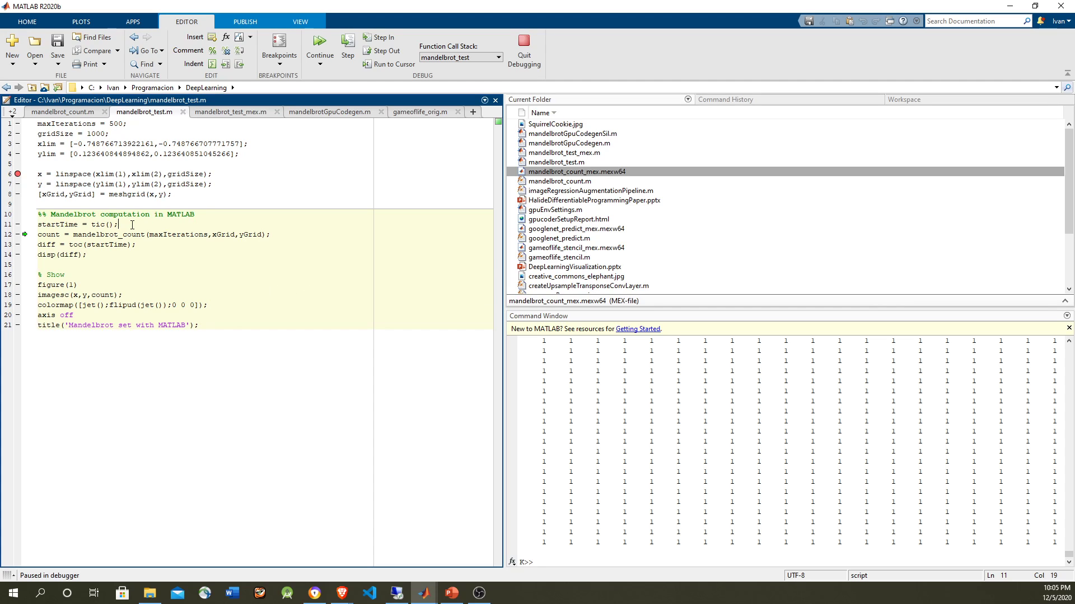
click(318, 46)
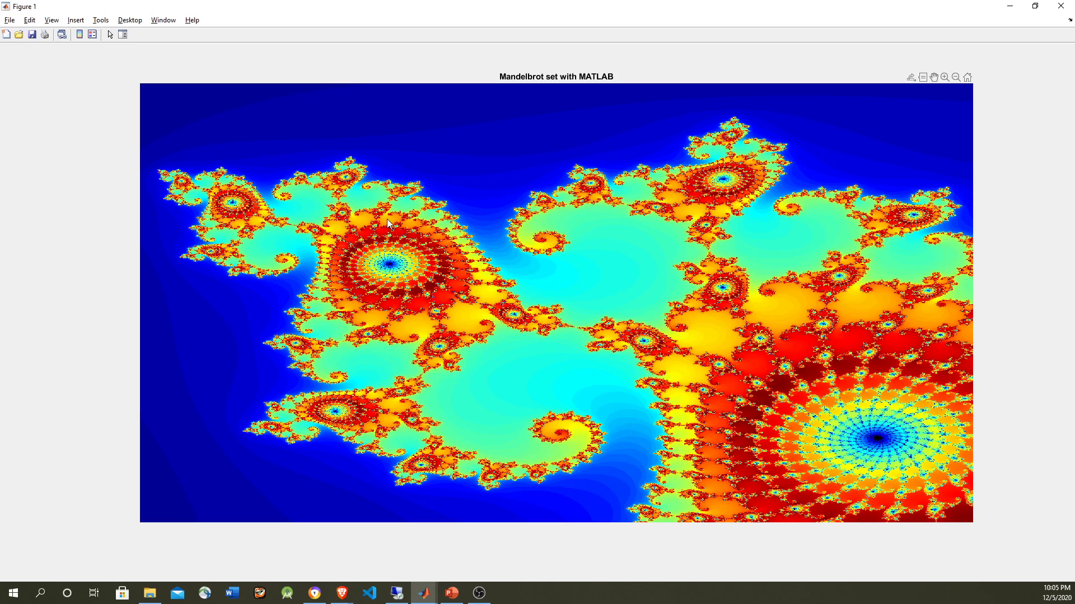
click(423, 593)
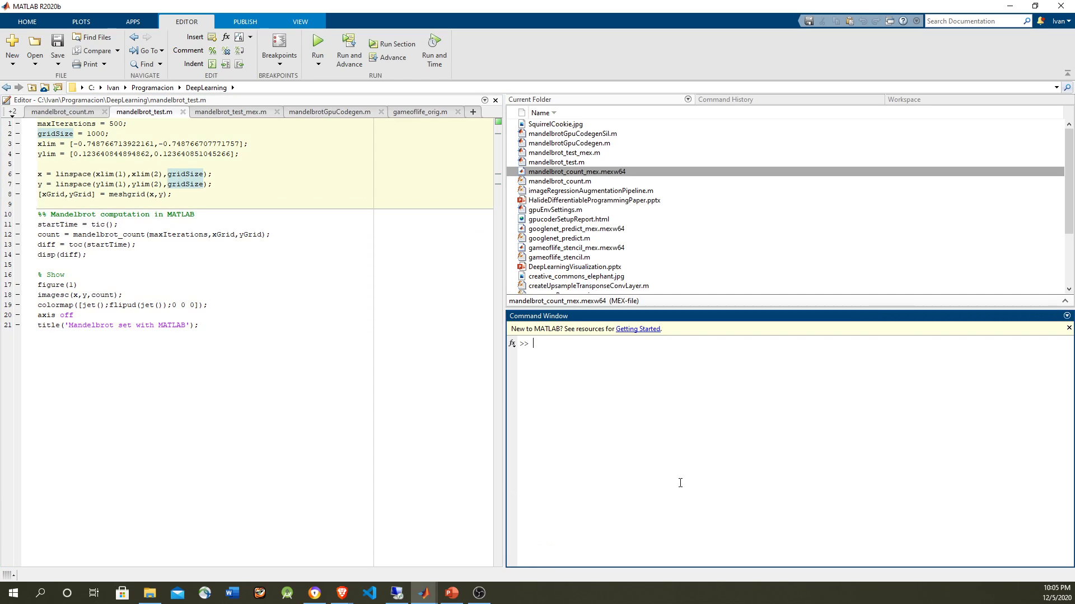
- Open mandelbrotGpuCodegen and examine its codegen command, gpuConfig call, cfg and CompilerFlags
click(329, 112)
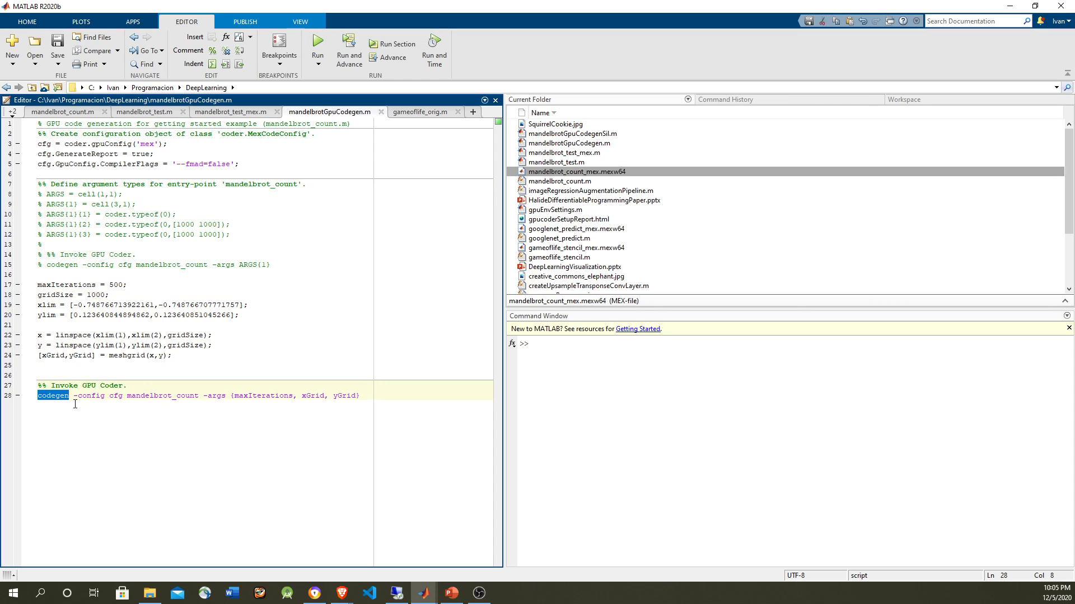
double_click(114, 396)
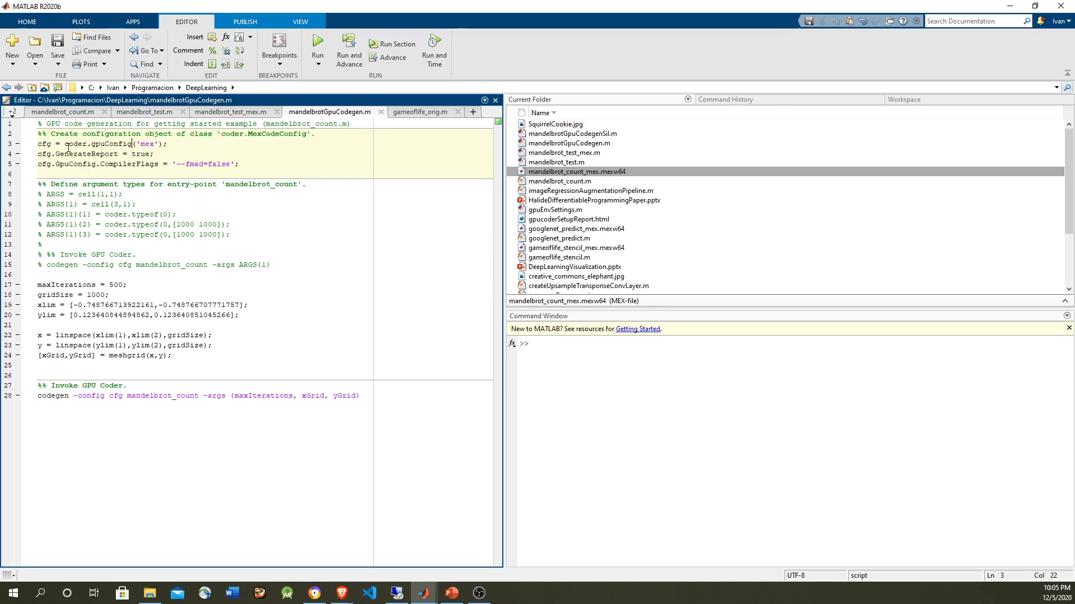
double_click(109, 144)
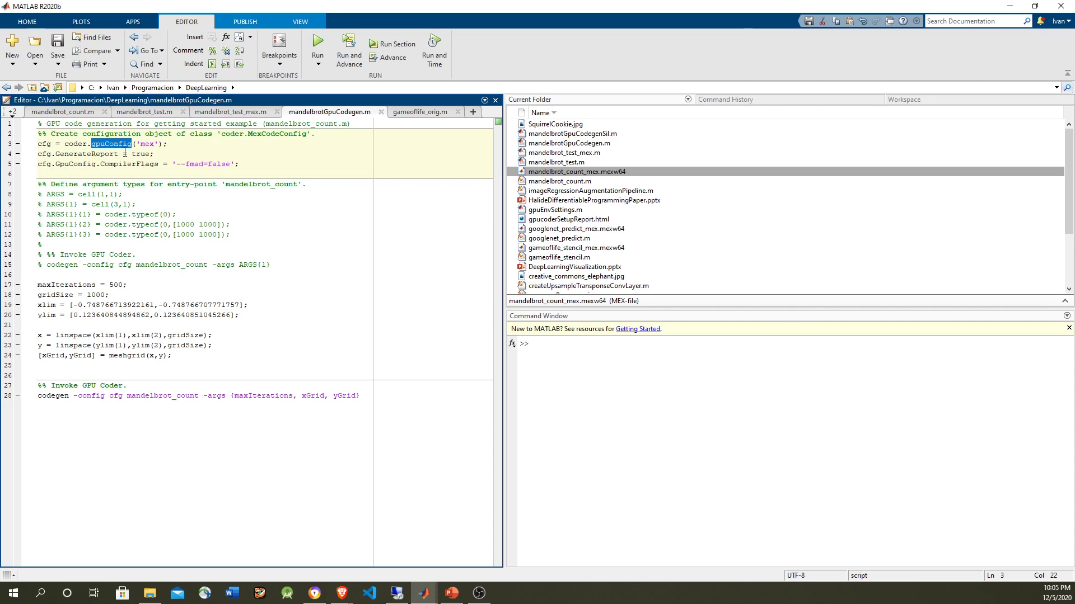
double_click(146, 144)
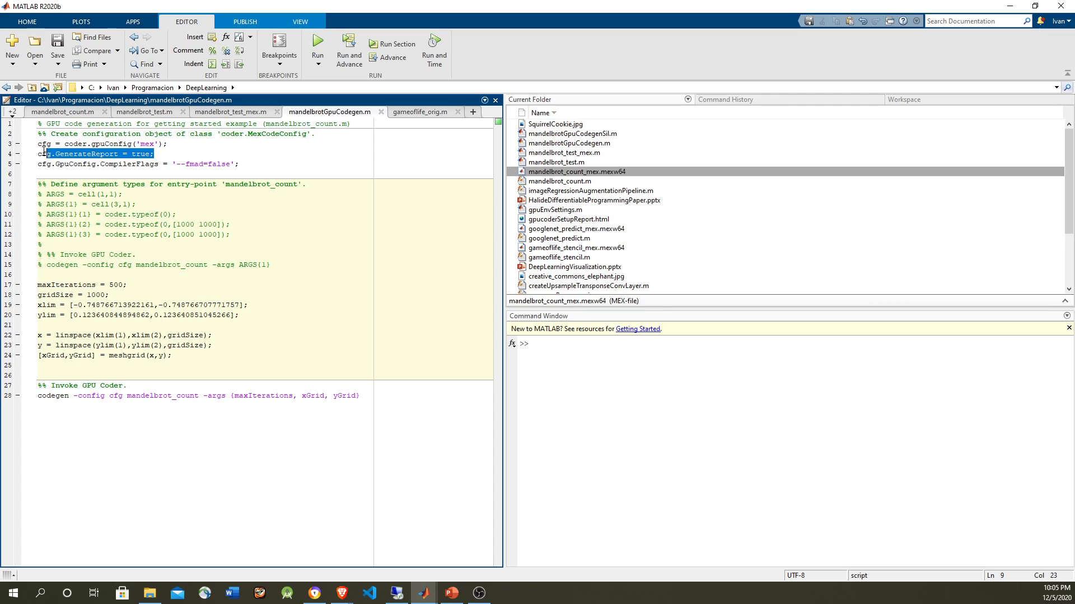
click(45, 144)
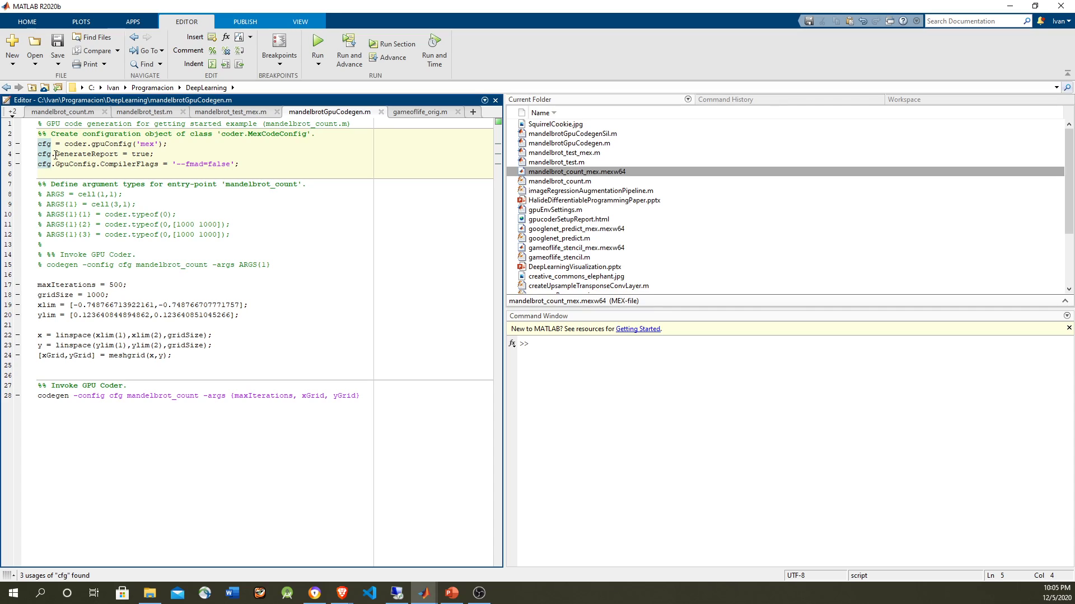
double_click(83, 154)
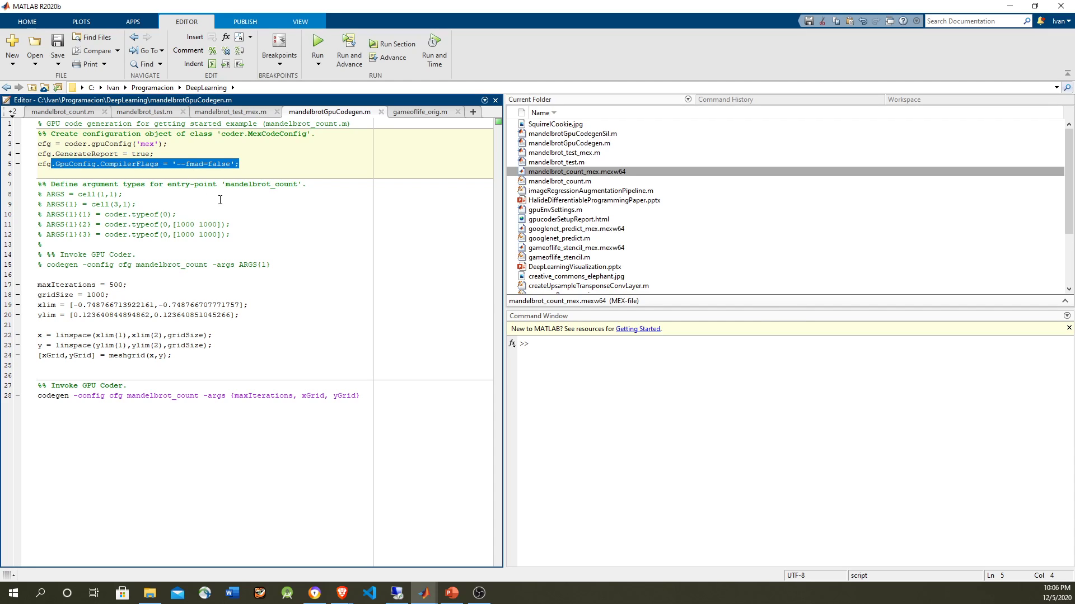
mouse_move(217, 248)
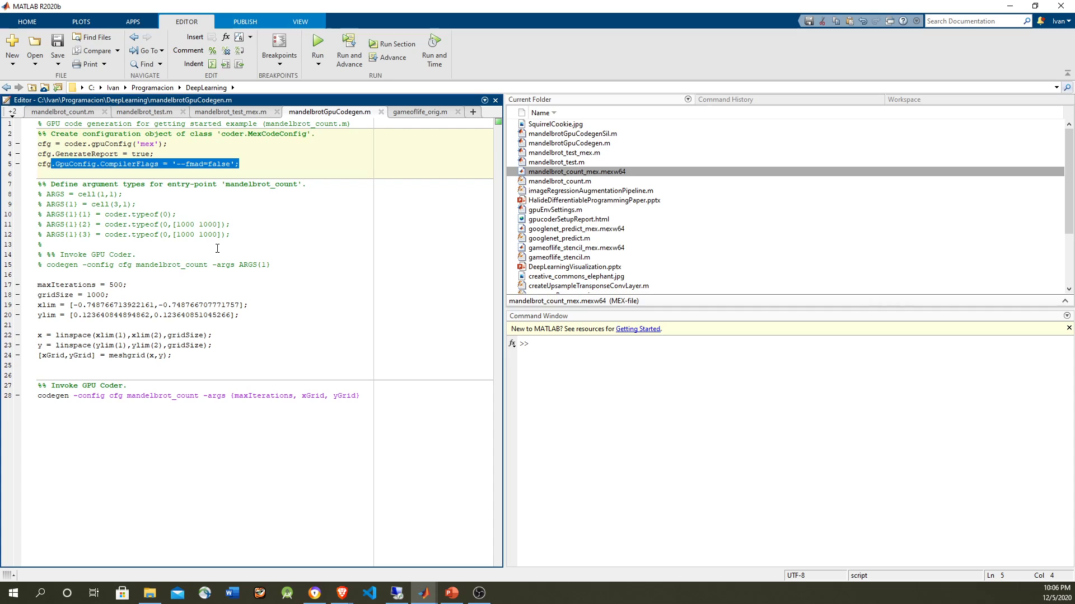
click(156, 296)
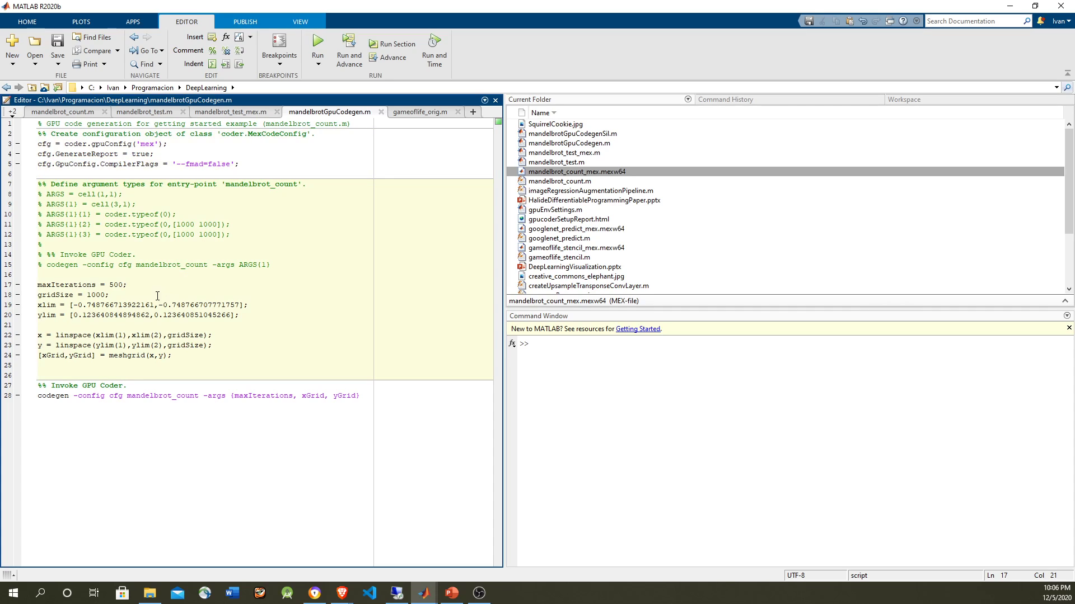
mouse_move(192, 394)
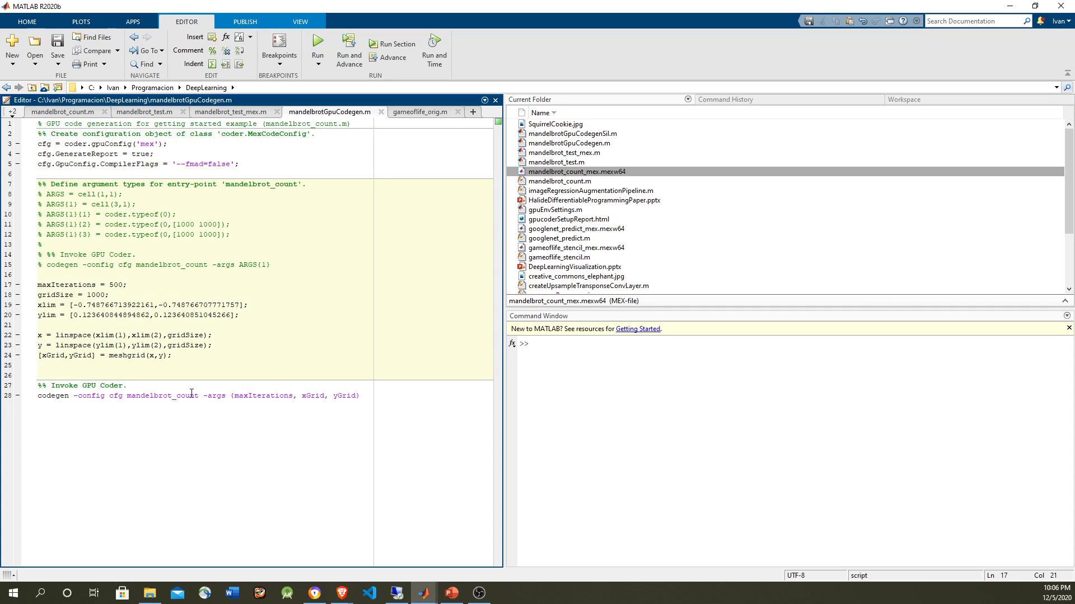
double_click(90, 396)
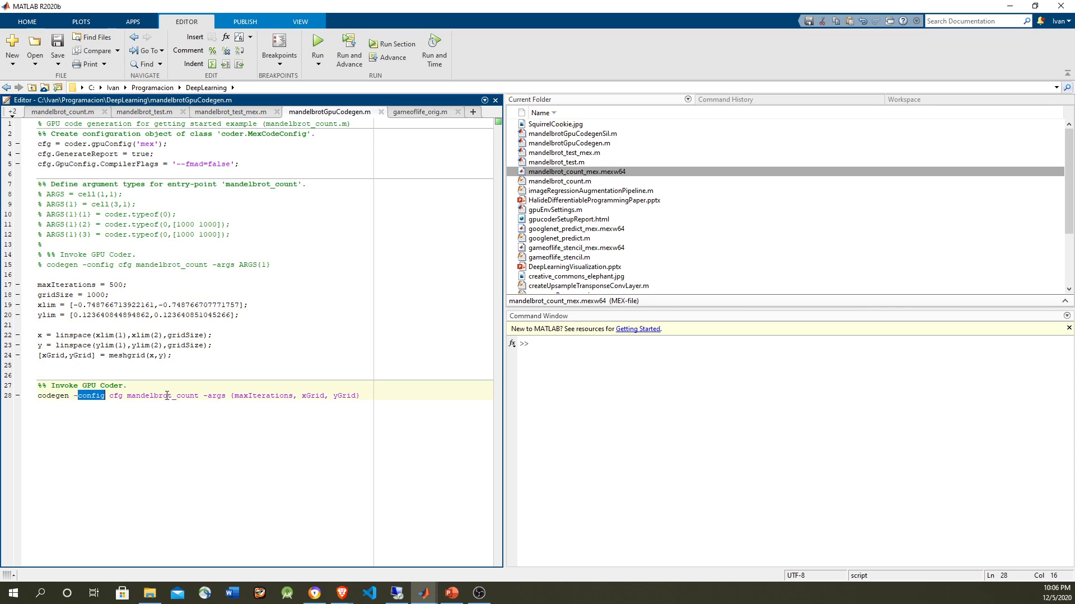
click(62, 112)
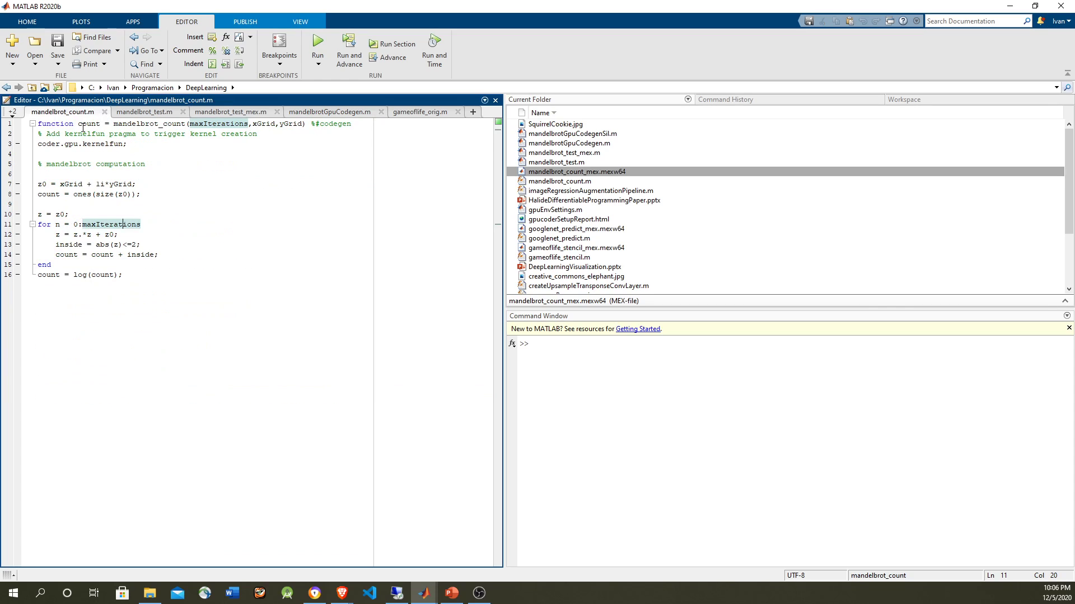
click(107, 194)
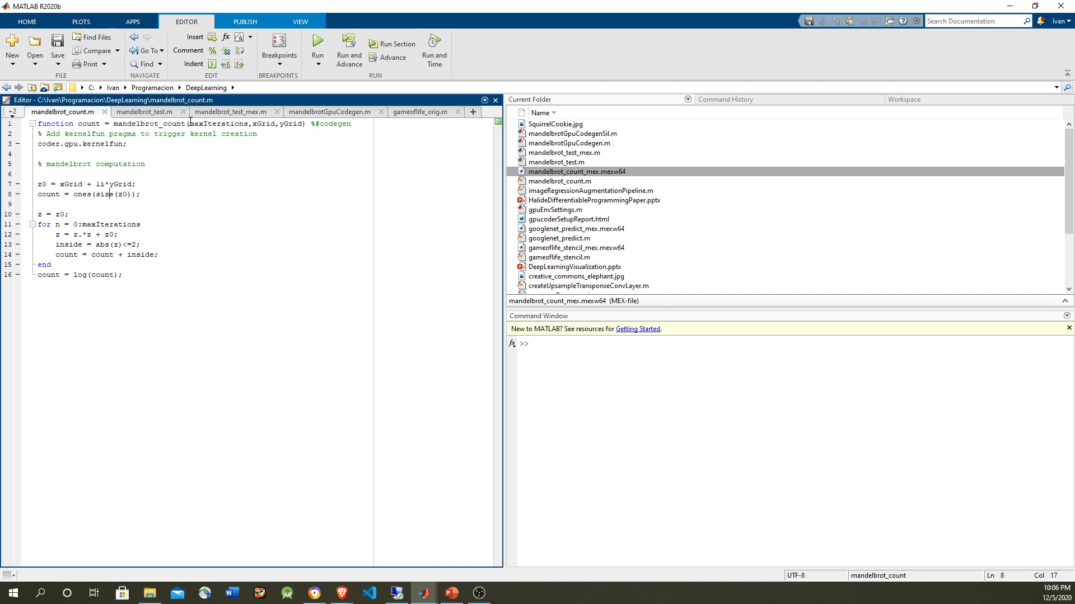
click(330, 111)
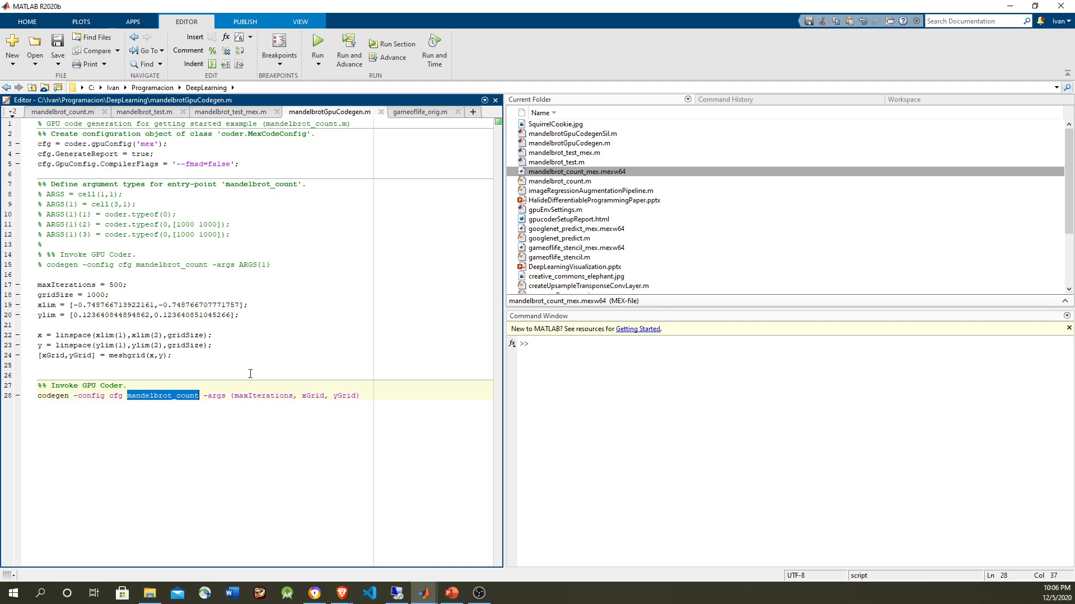
click(62, 112)
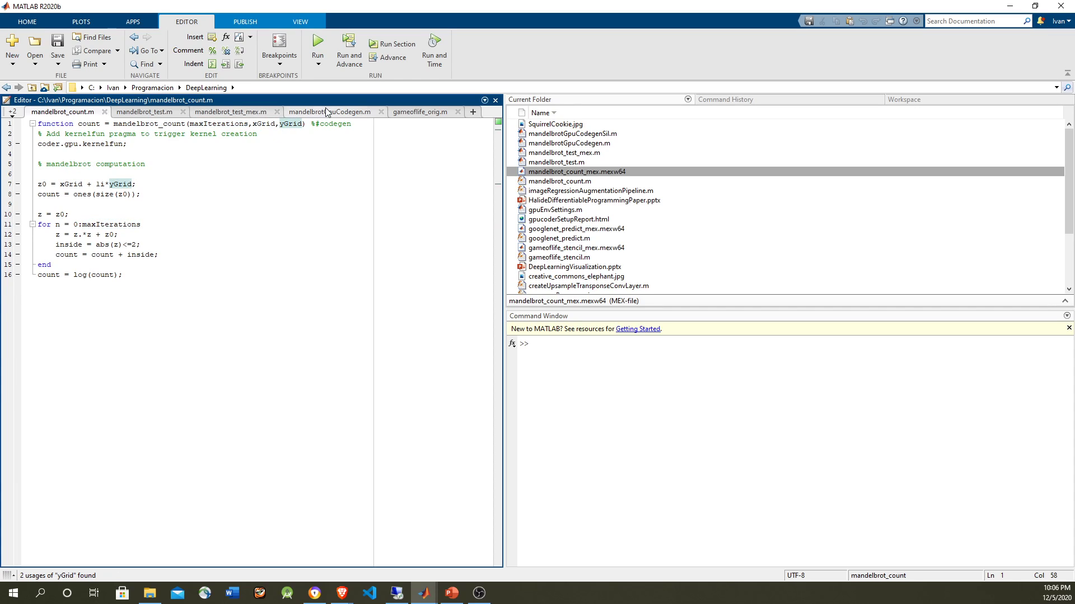
click(330, 111)
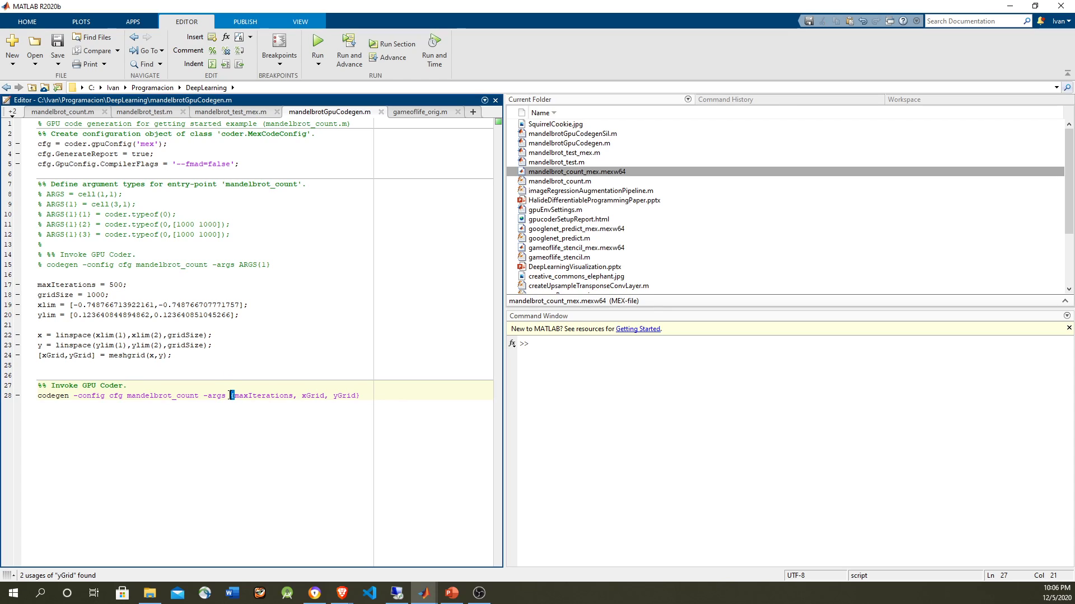
click(232, 395)
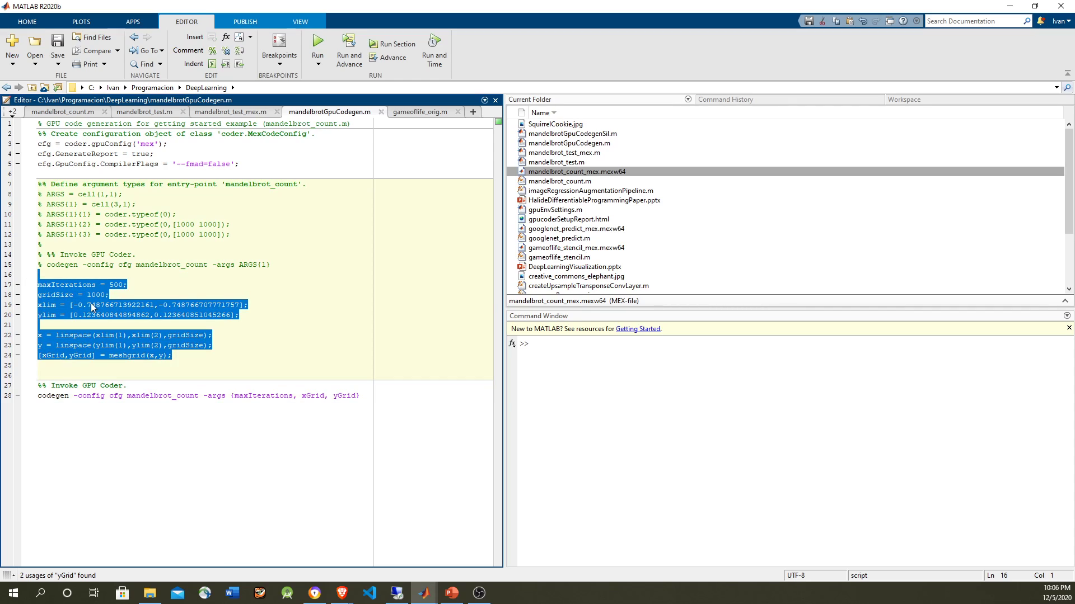
click(144, 112)
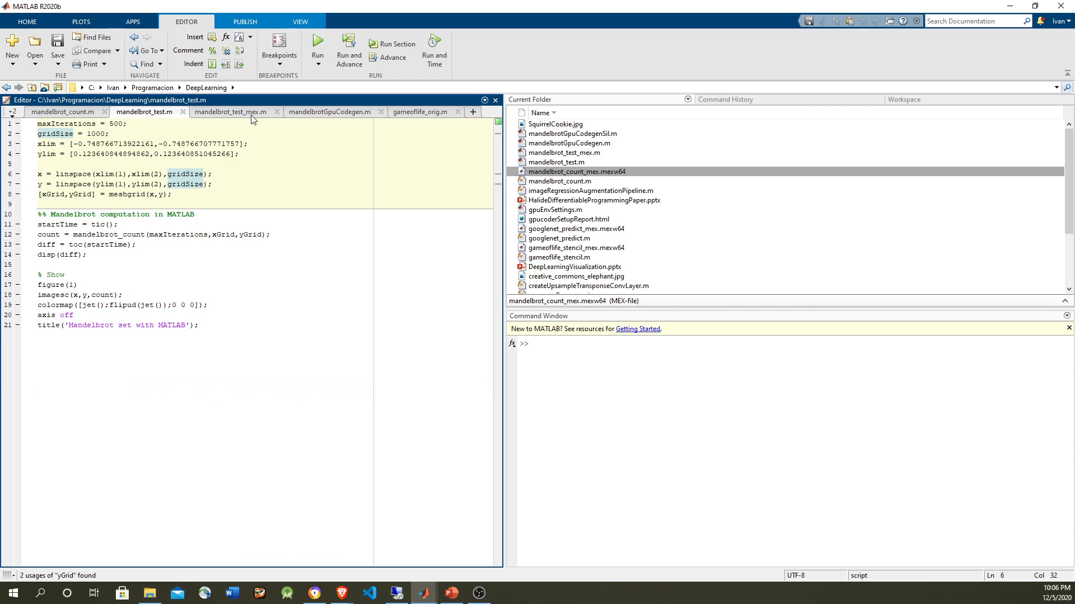
click(329, 111)
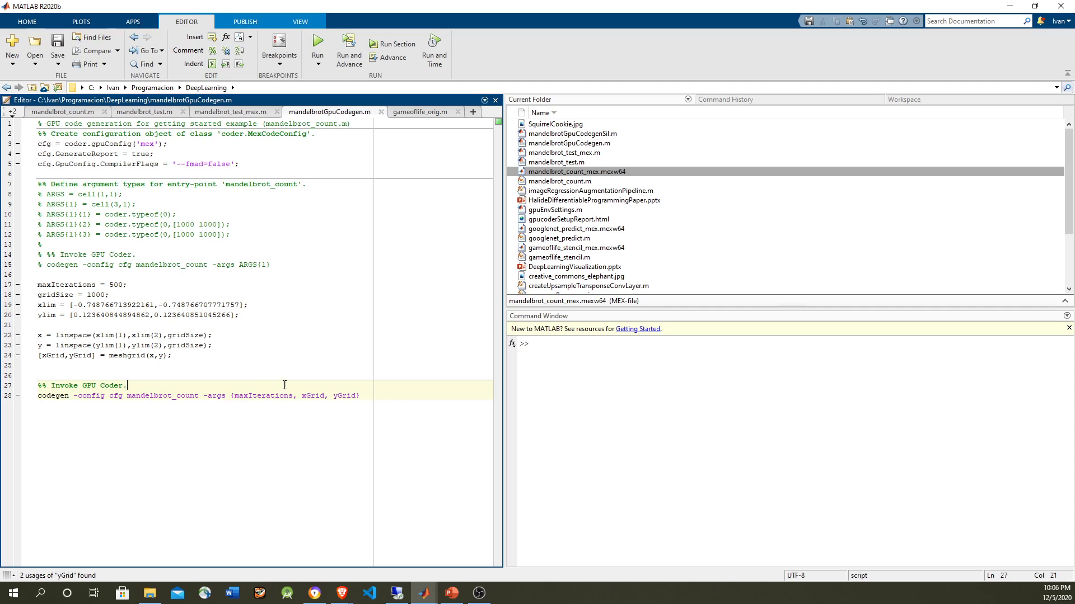
- Review the coder.typeof argument definitions, then run mandelbrotGpuCodegen to build the GPU MEX
double_click(125, 214)
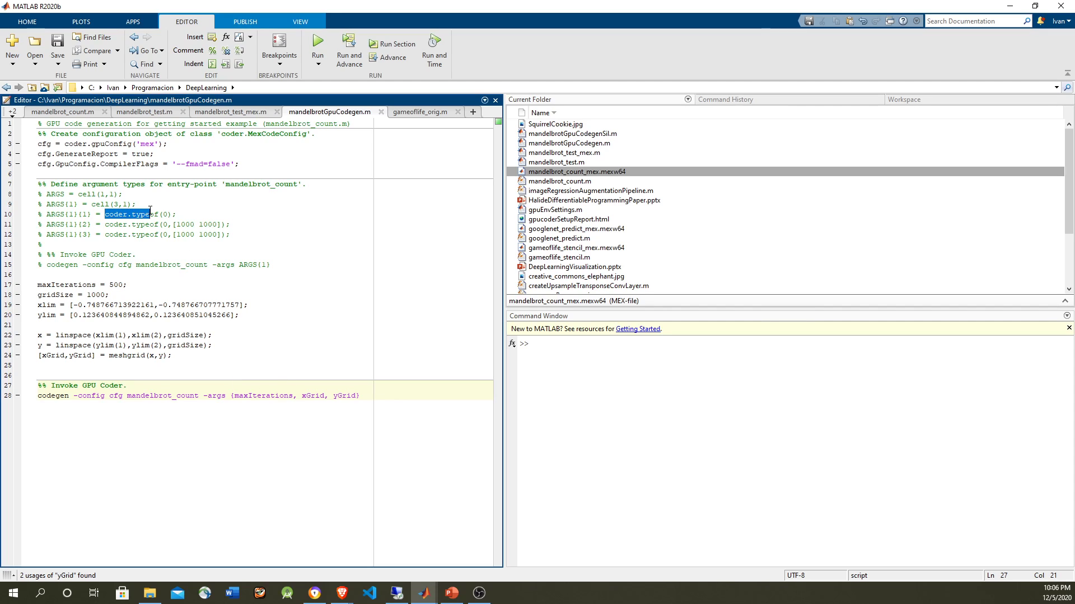
click(166, 214)
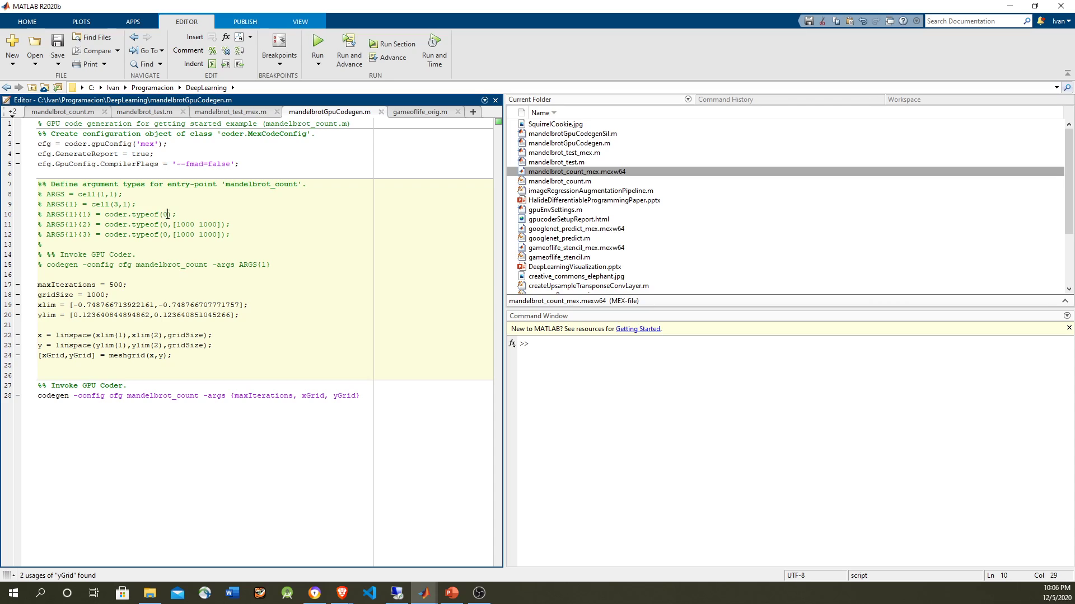
double_click(167, 214)
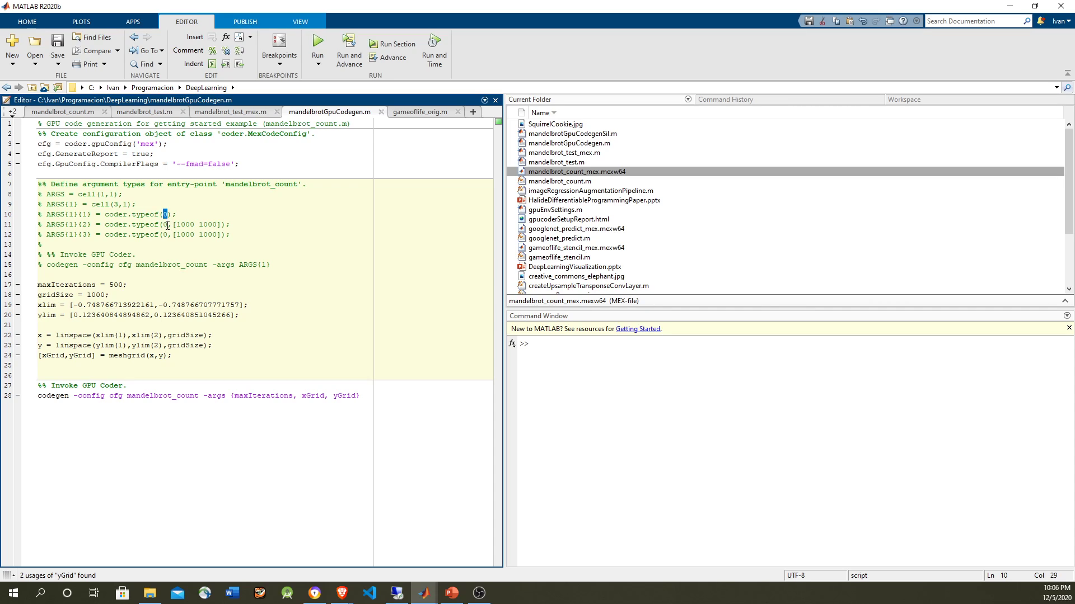
click(165, 224)
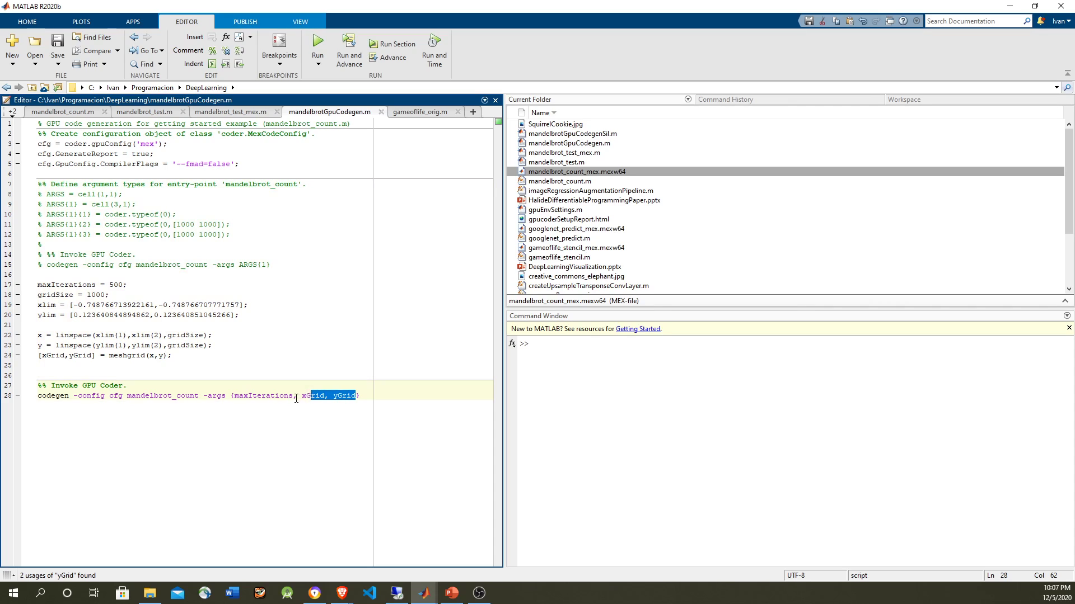
click(194, 304)
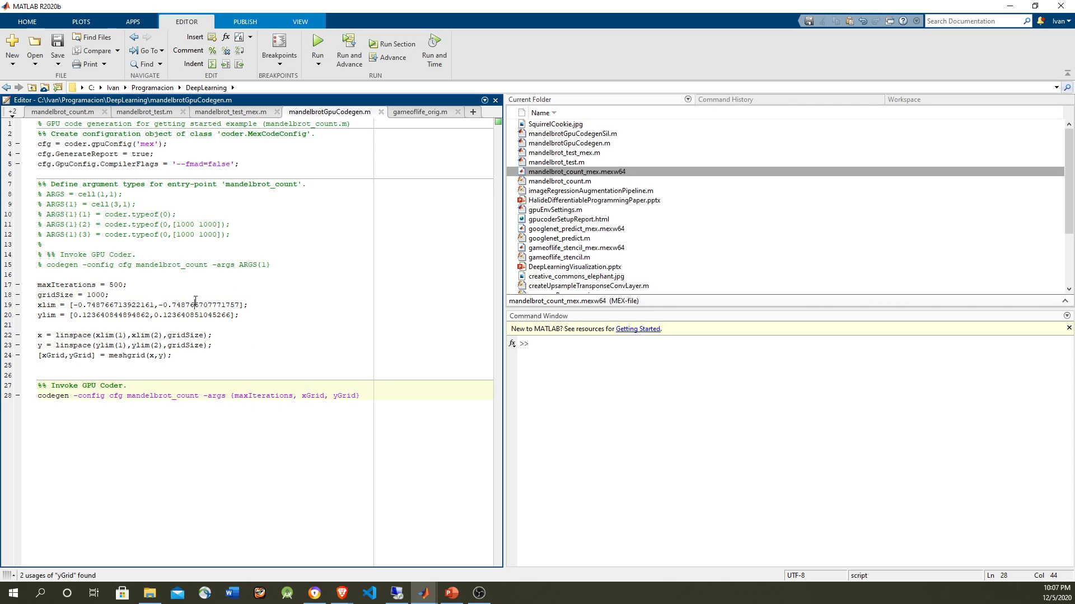
click(316, 45)
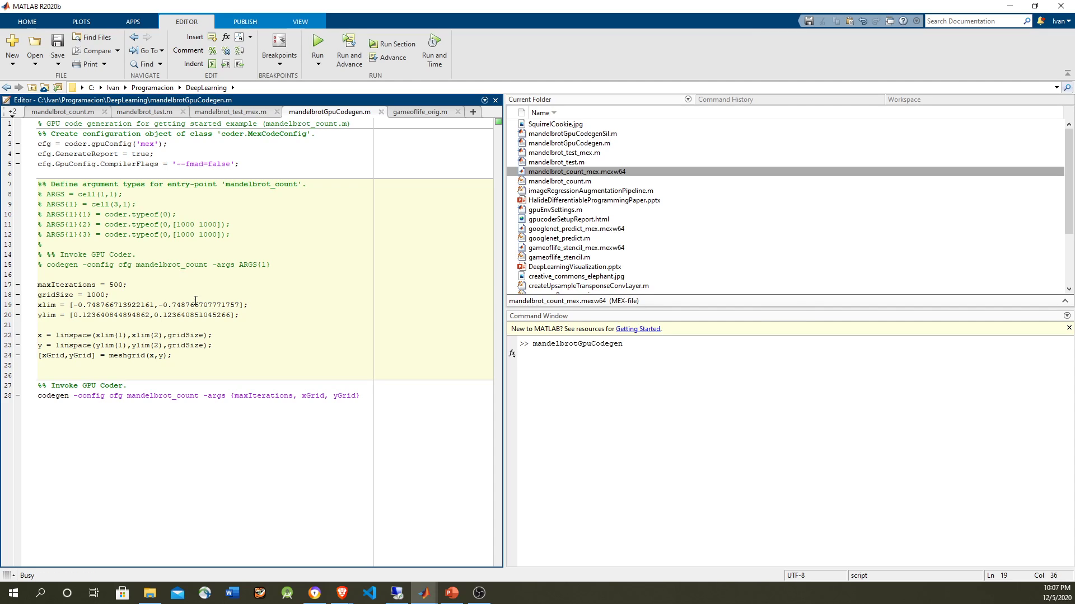
click(317, 46)
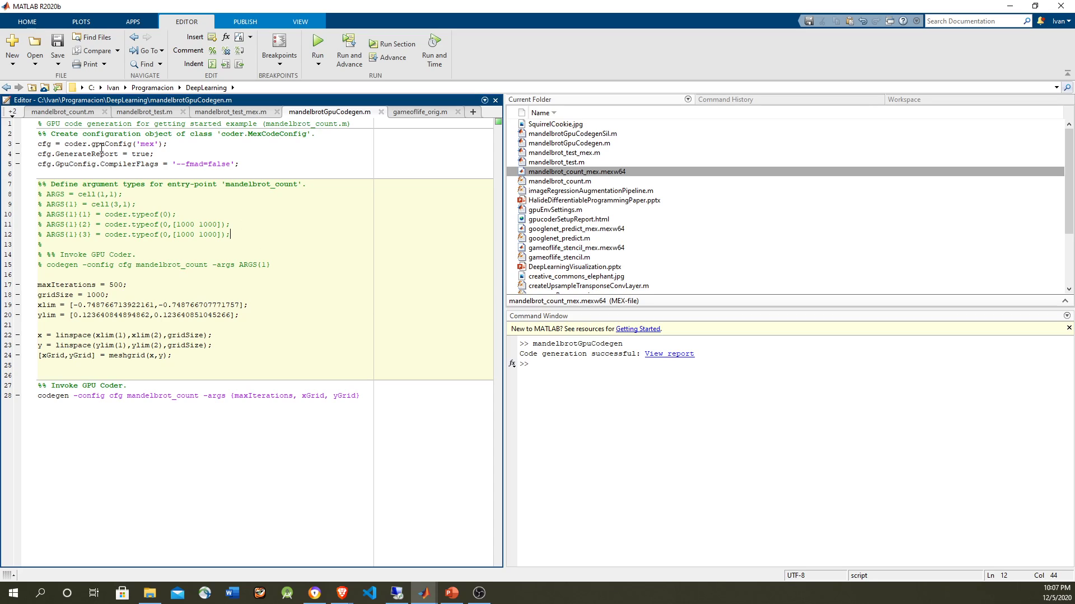
- Switch to mandelbrot_count.m and open the report via the View report link
click(62, 112)
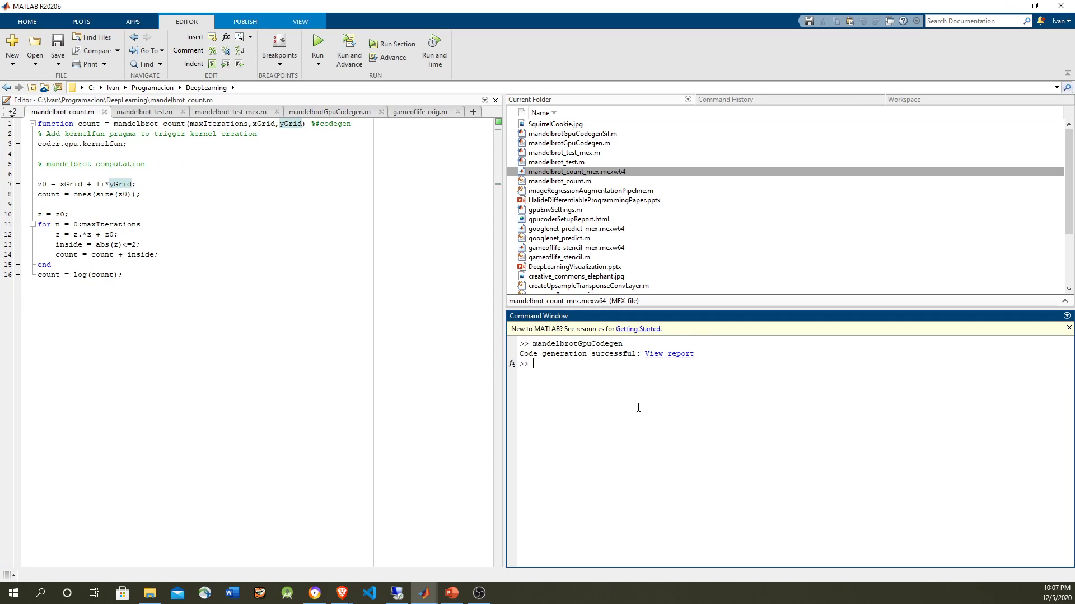
click(318, 41)
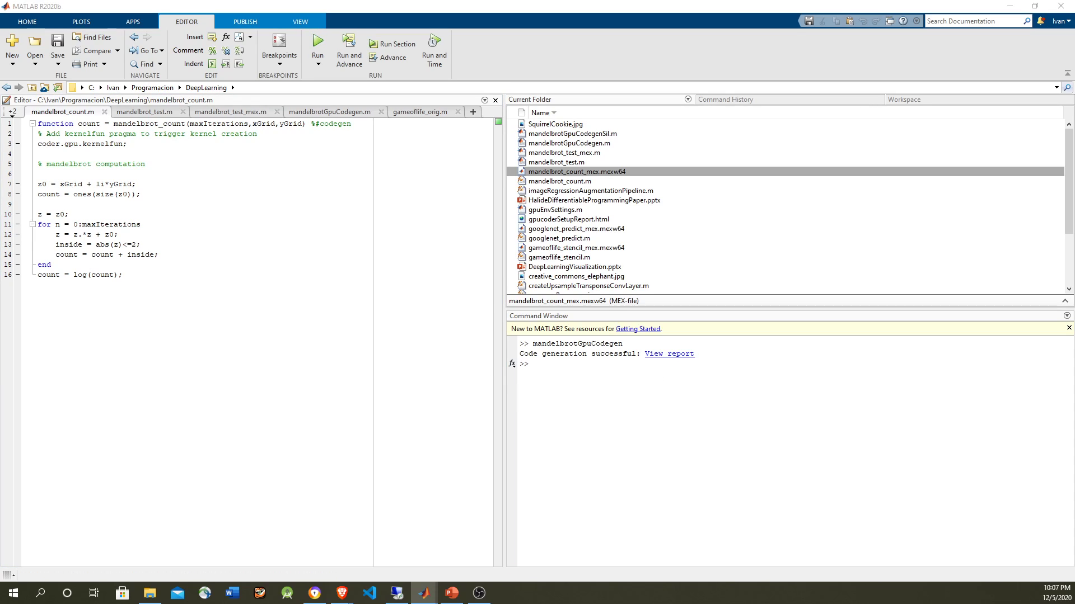
click(667, 354)
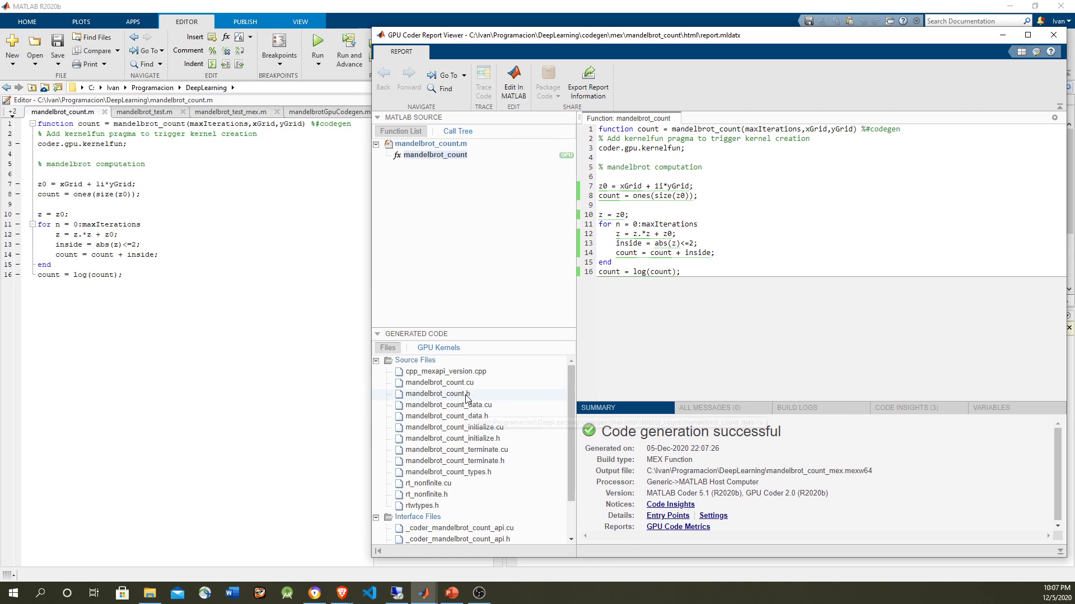
- Display mandelbrot_count.cu from Source Files and select the count output parameter
click(437, 382)
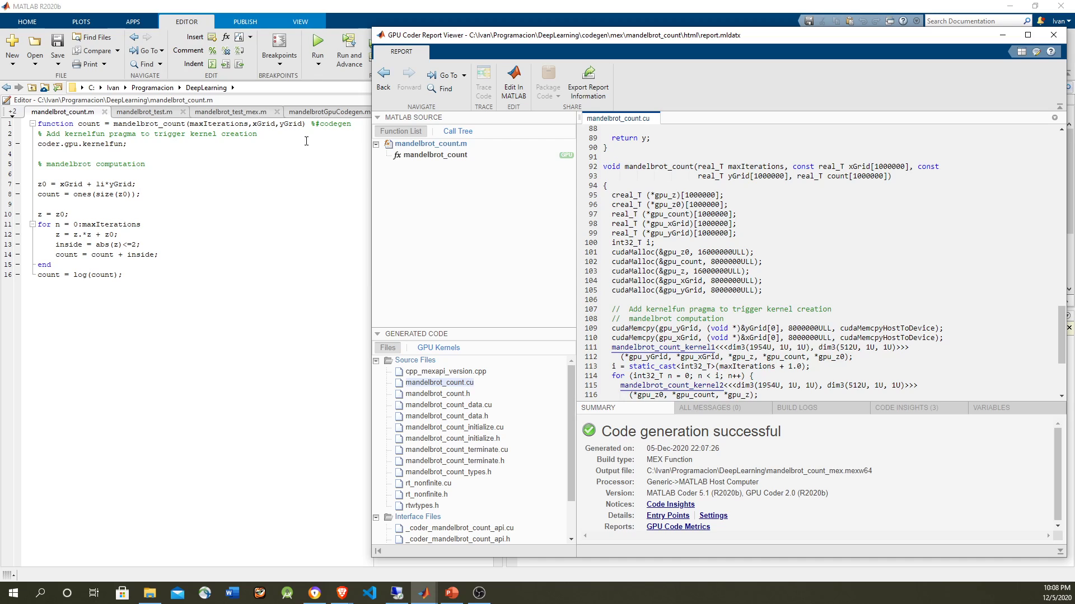
mouse_move(809, 178)
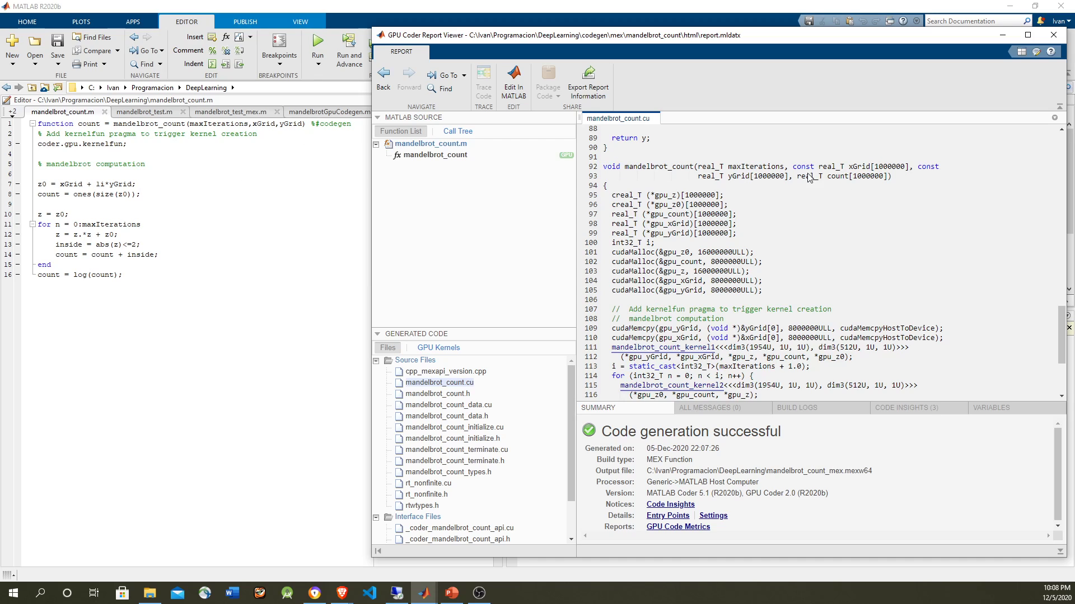
double_click(858, 167)
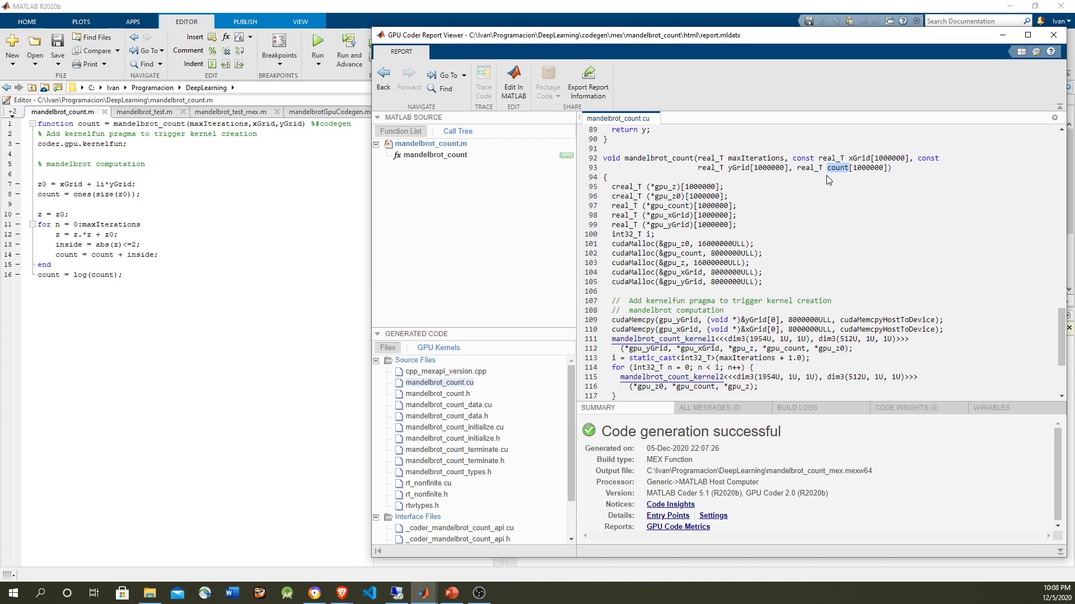
- Scroll mandelbrot_count.cu to the host-to-GPU copies, kernel launches and cudaFree calls
scroll(down, 3)
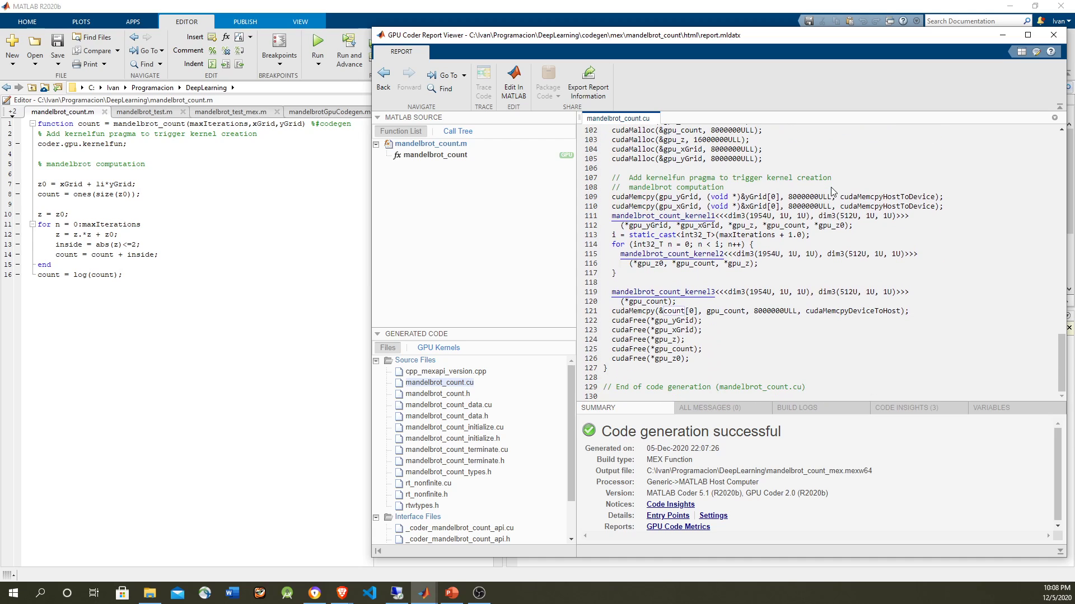
scroll(up, 3)
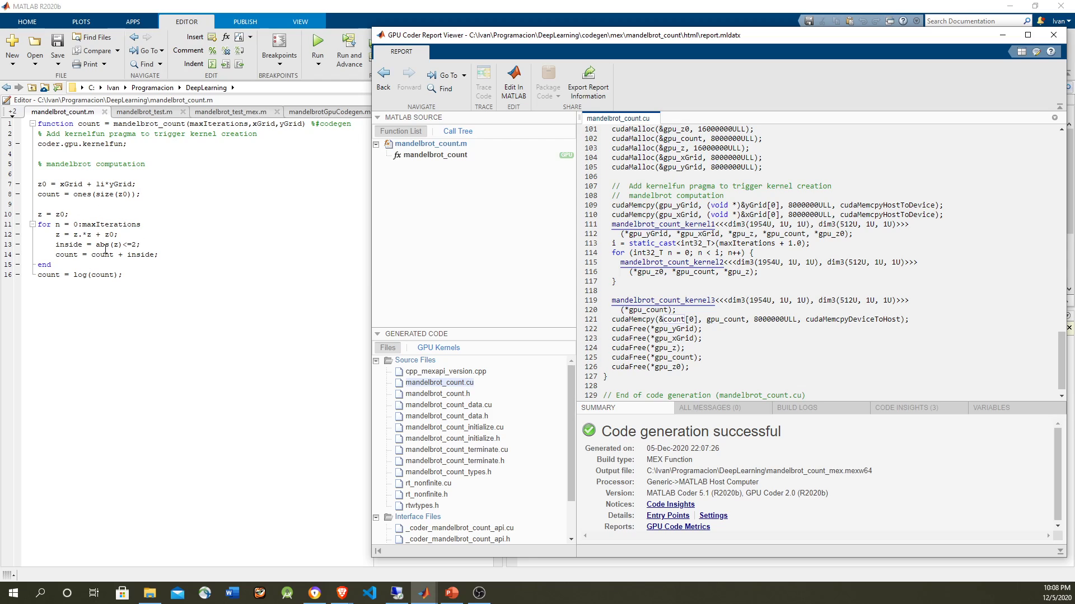
mouse_move(837, 247)
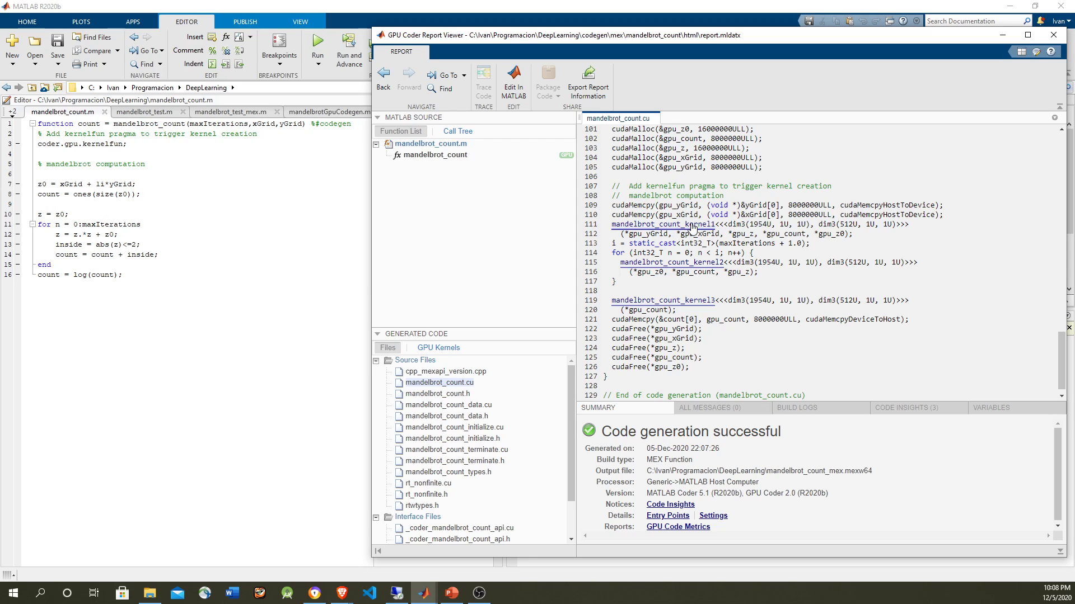
mouse_move(675, 295)
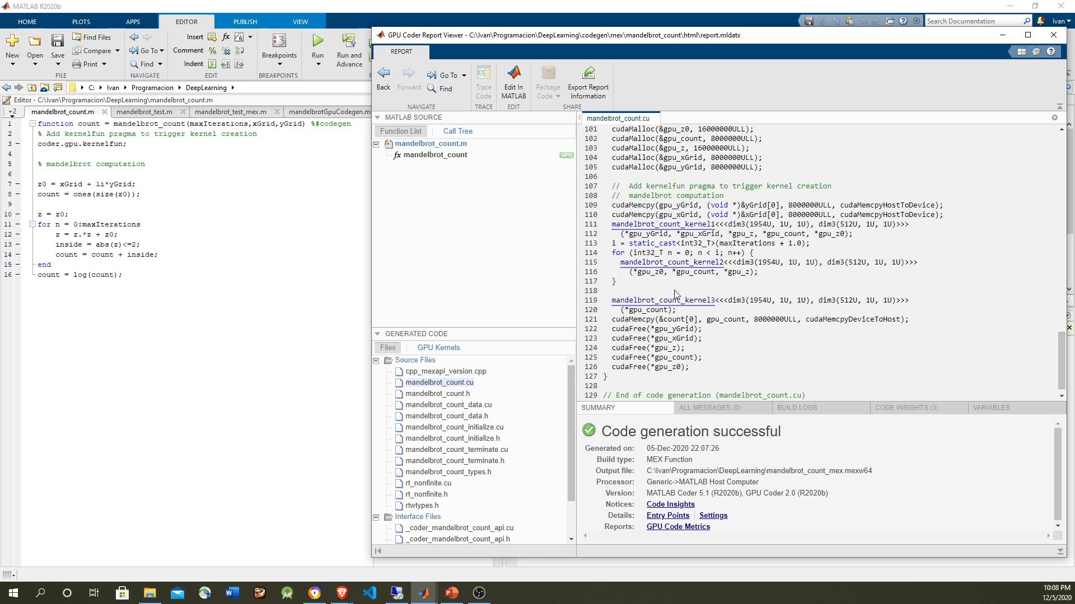
mouse_move(591, 275)
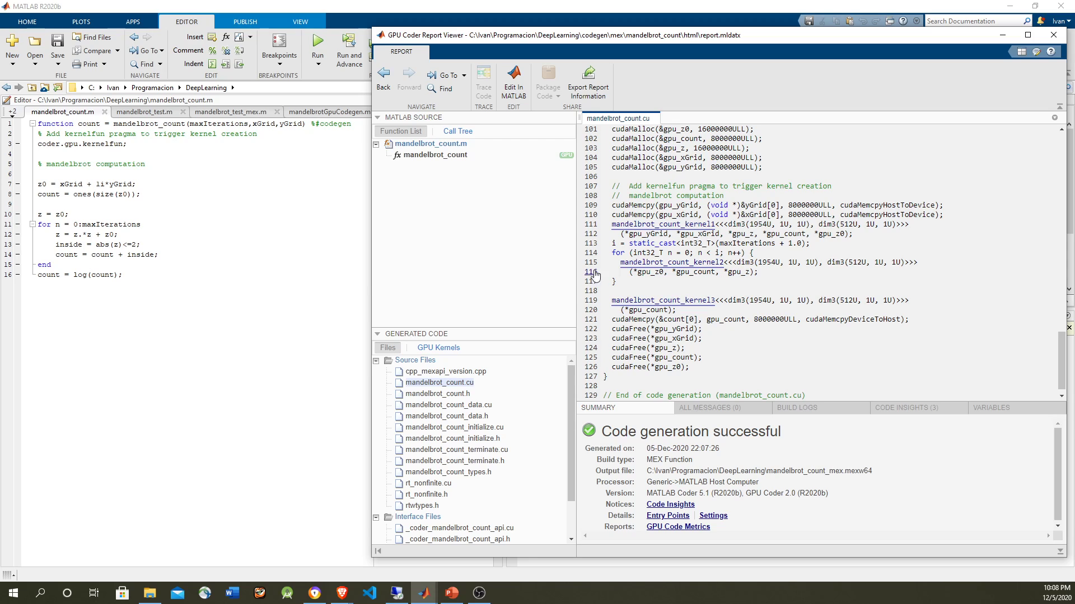
mouse_move(647, 267)
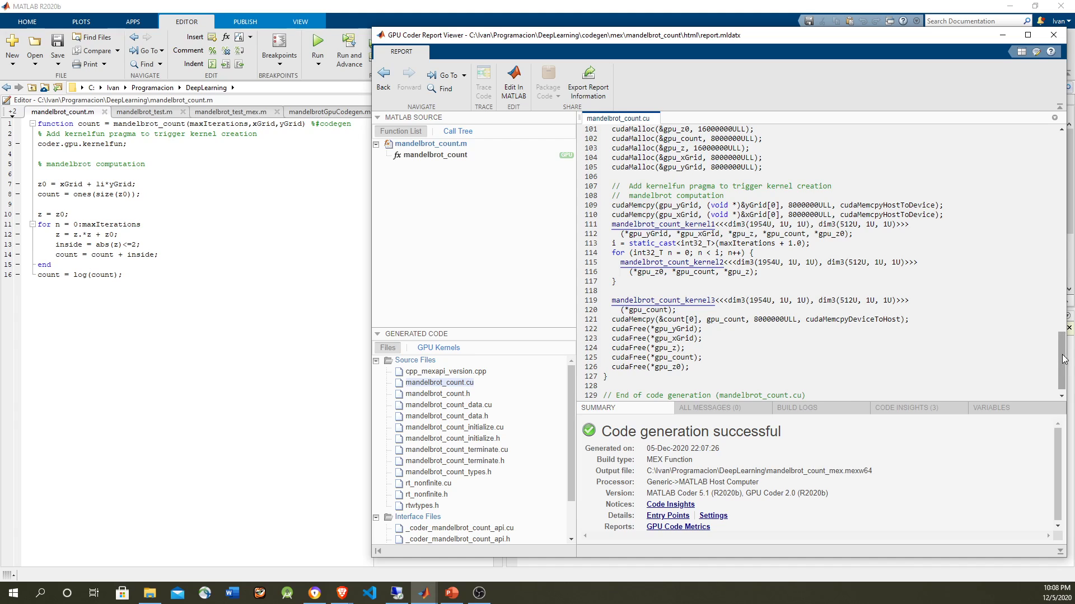
- Scroll through the three kernel definitions down to the rt_hypotd_snf_device helper
scroll(up, 3)
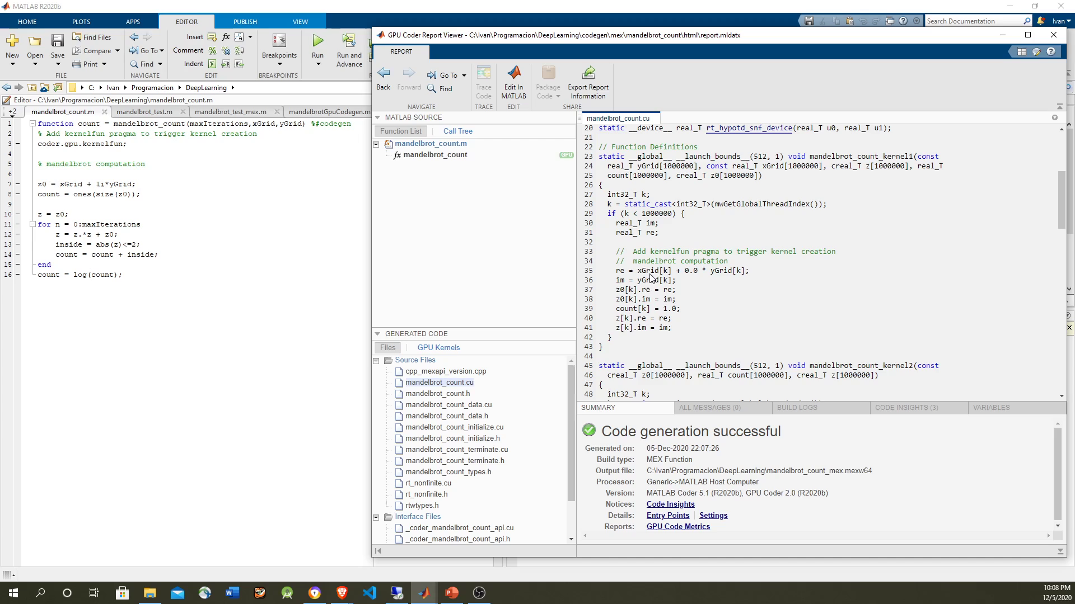
mouse_move(620, 280)
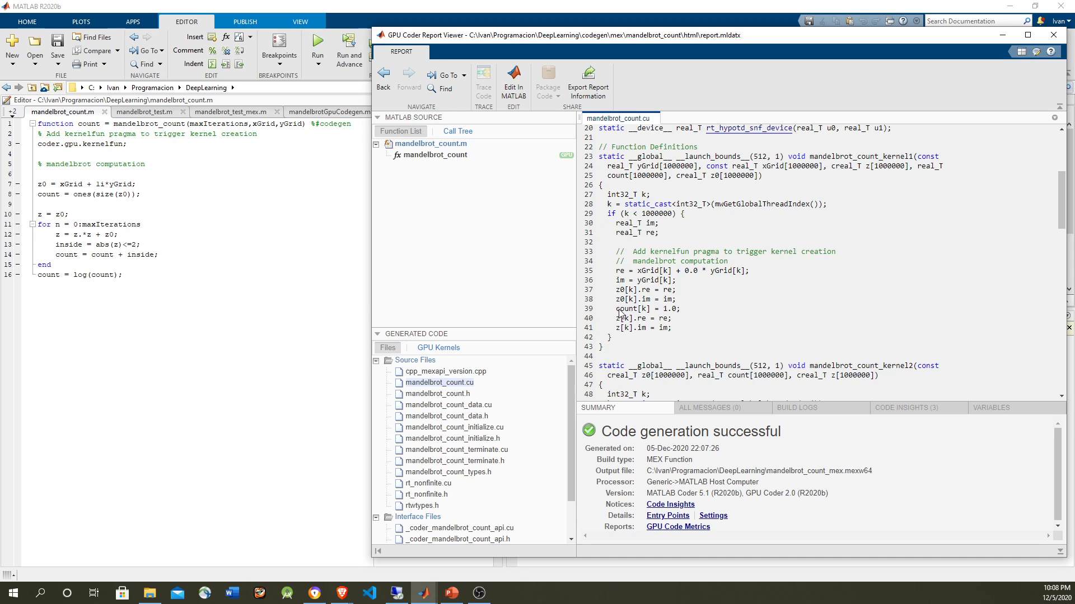
mouse_move(619, 313)
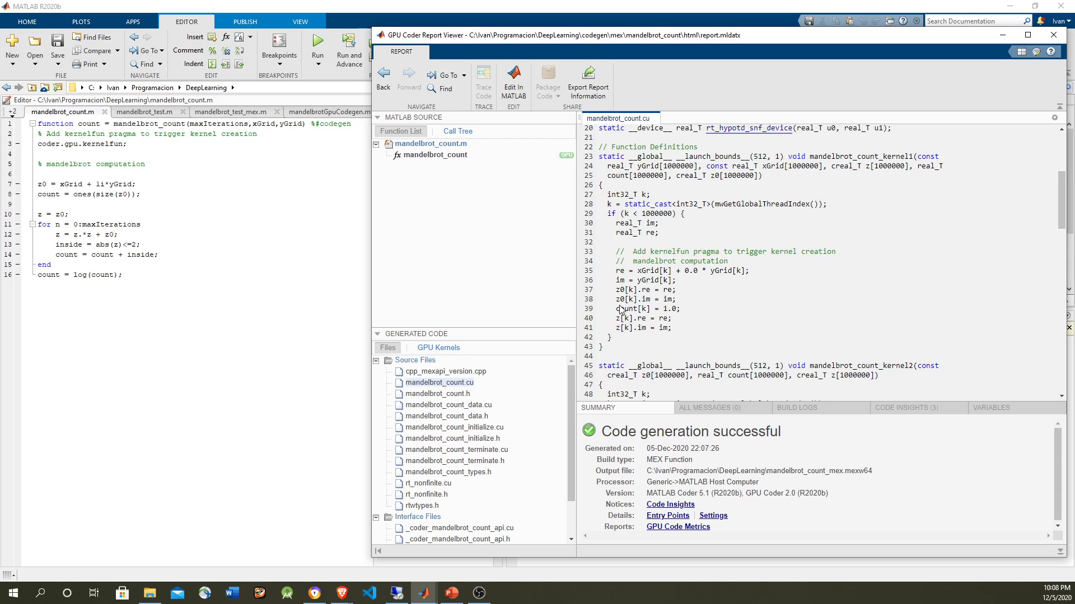
scroll(down, 3)
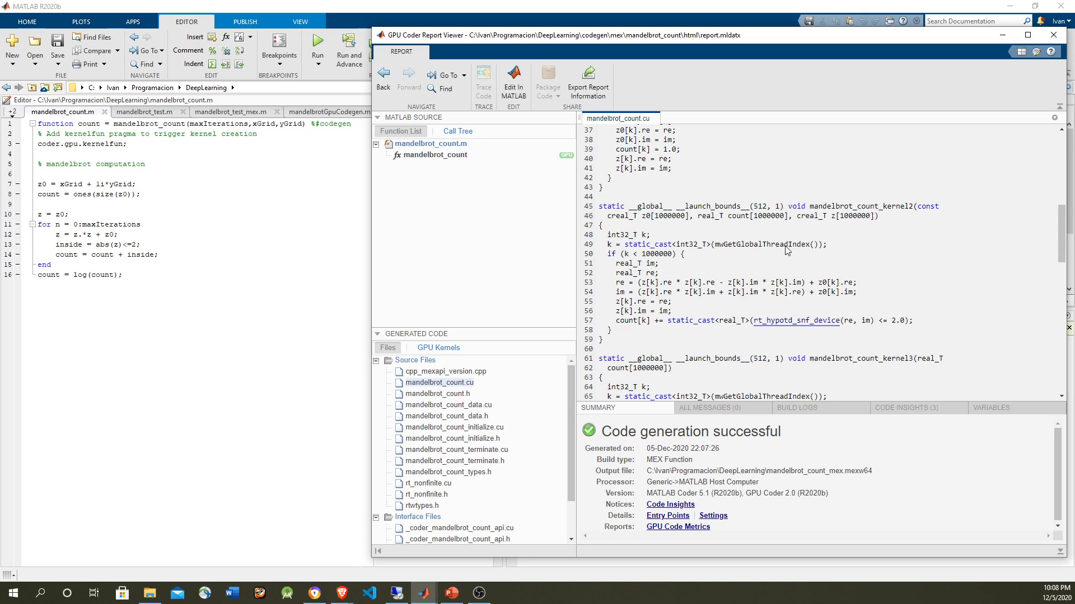
mouse_move(639, 252)
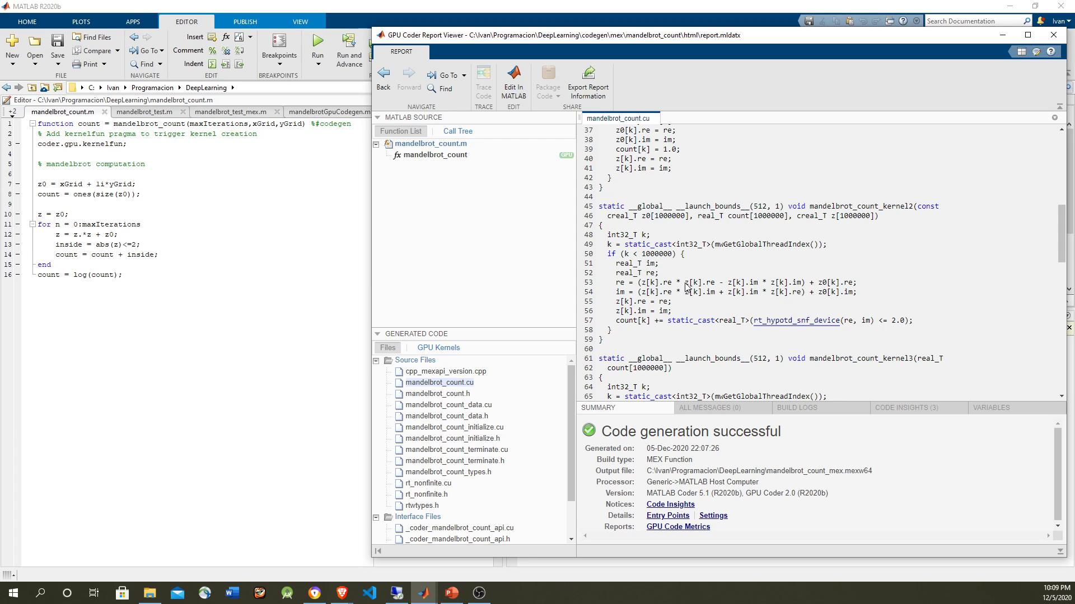
mouse_move(660, 256)
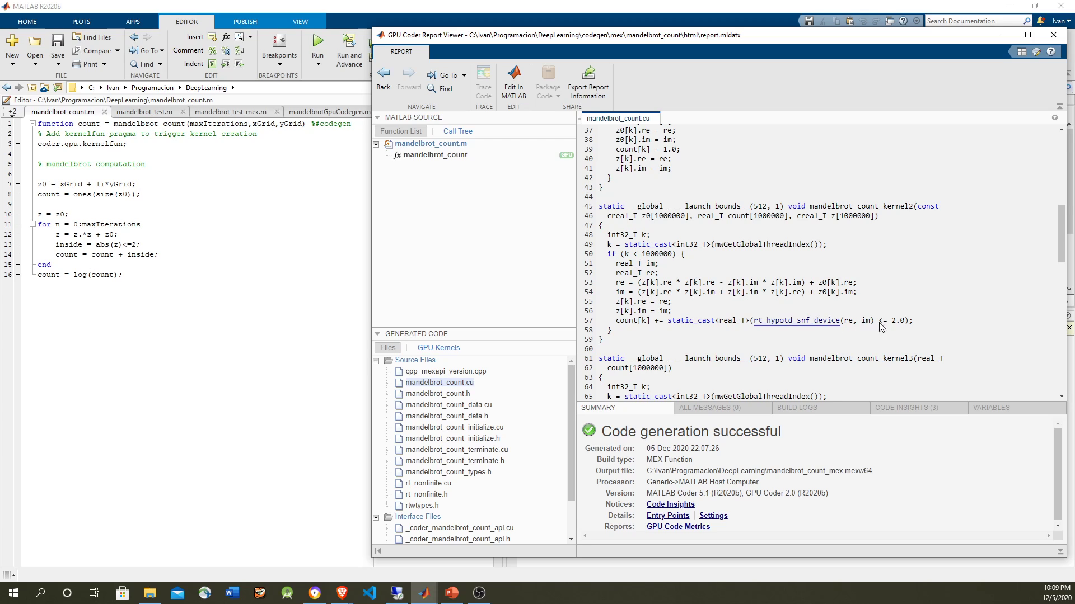
scroll(down, 3)
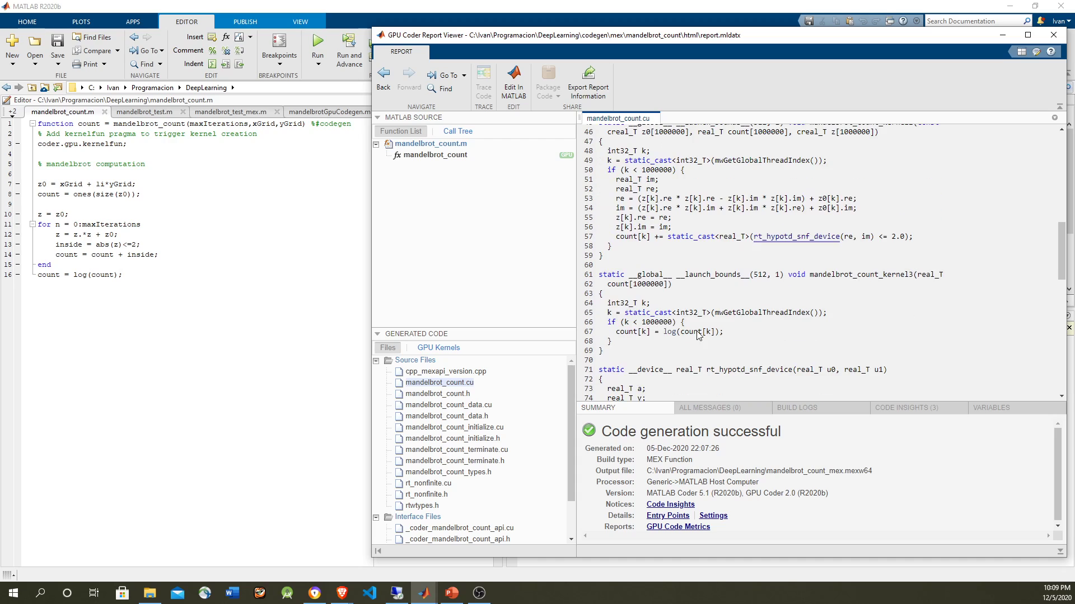
mouse_move(870, 279)
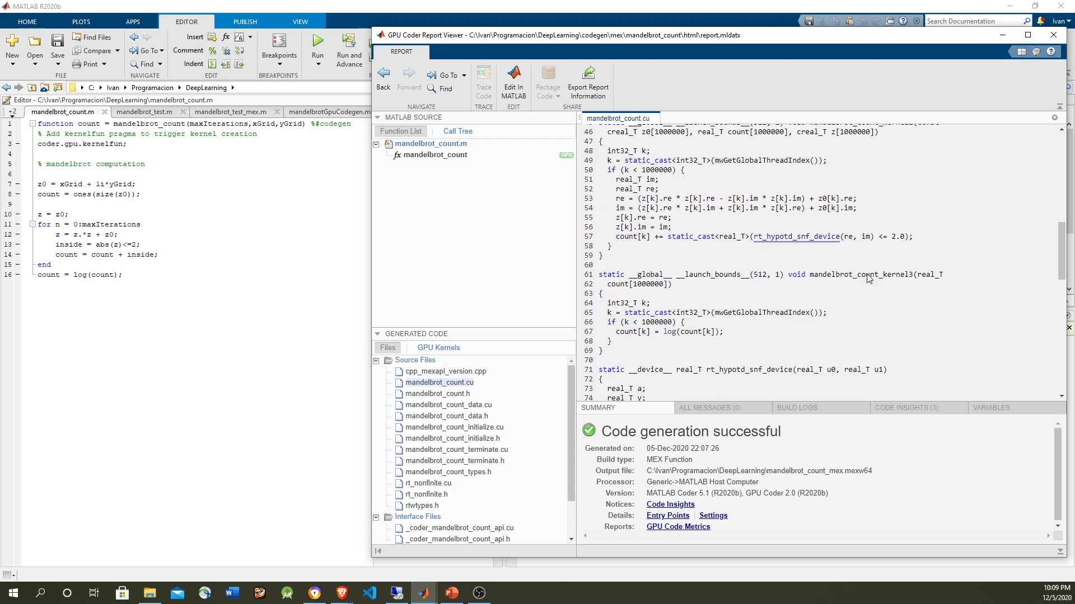
scroll(down, 3)
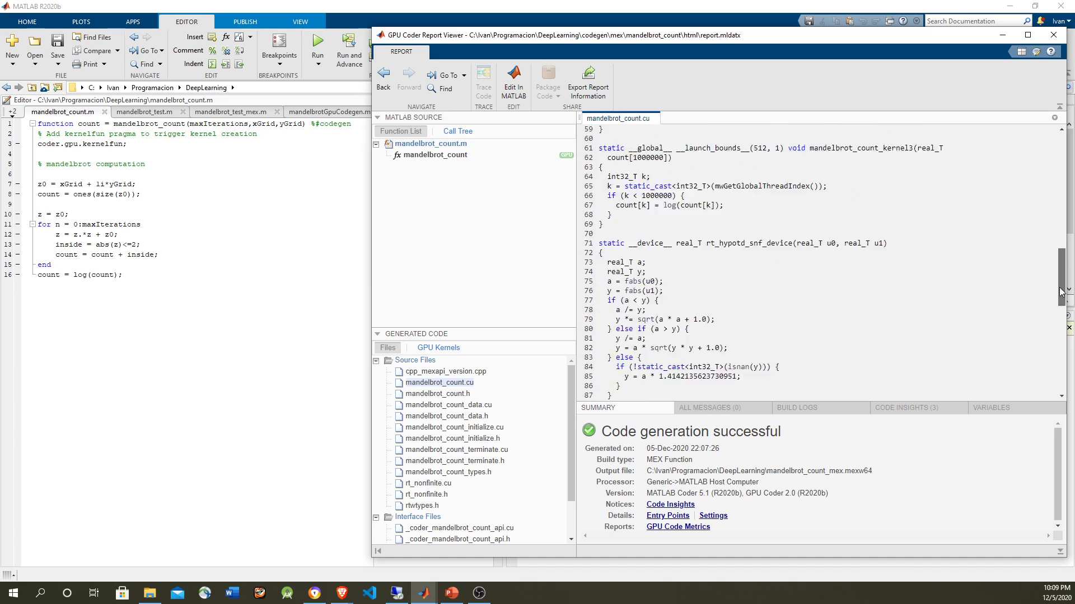
- Run the mandelbrot_test CPU script, which prints a time of 4.4613
scroll(down, 3)
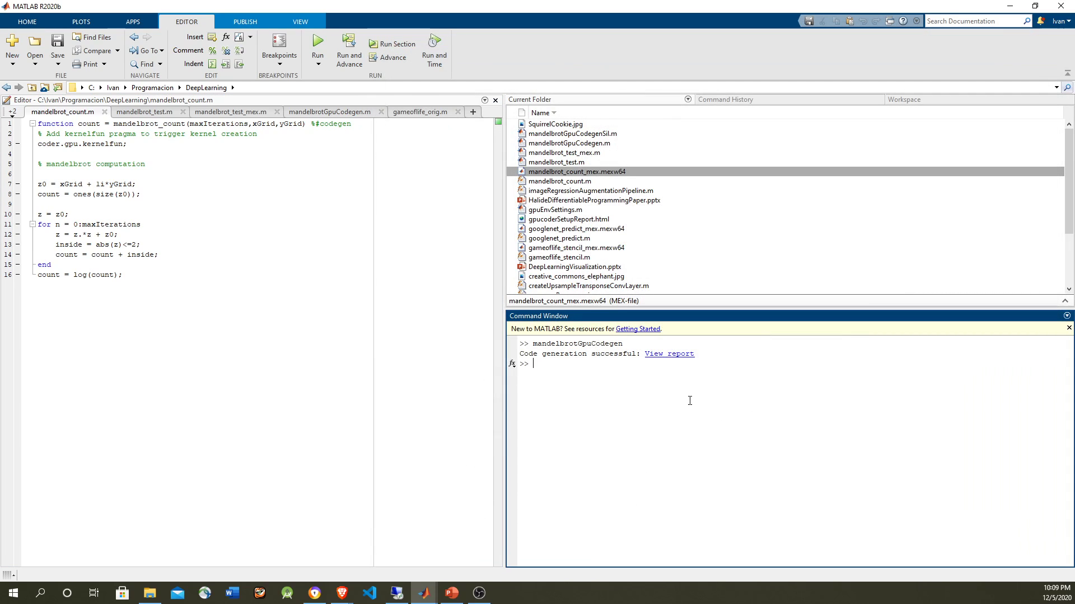
click(144, 112)
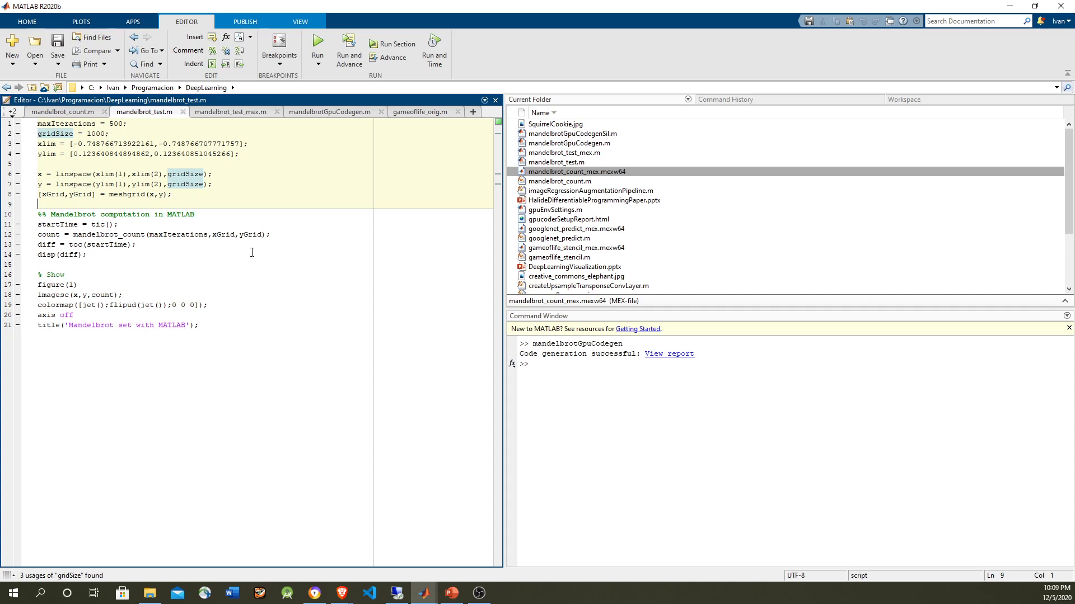
click(192, 214)
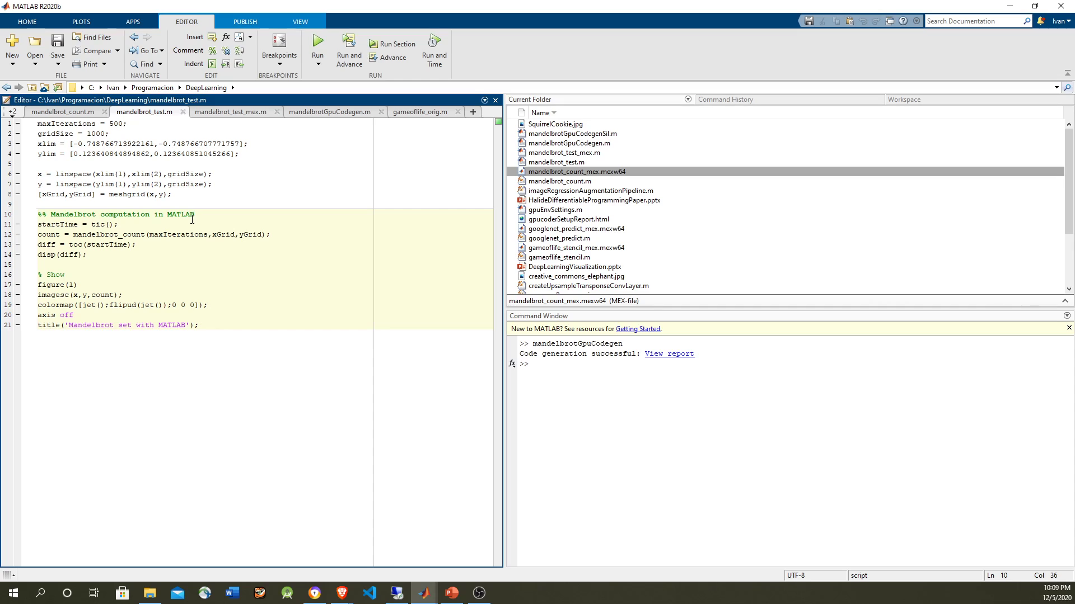
click(316, 44)
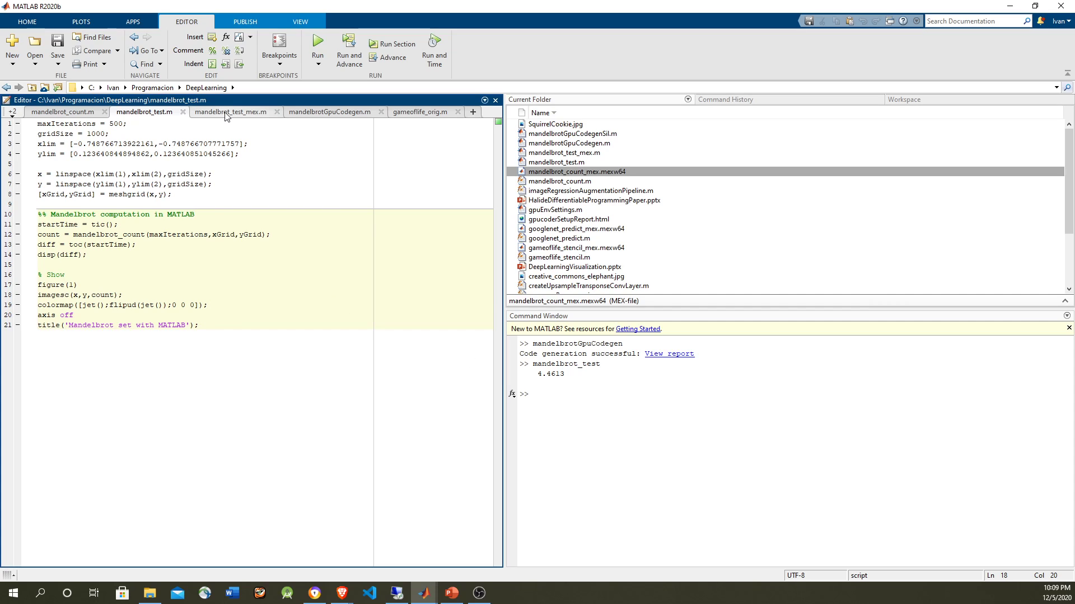
- Run mandelbrot_test_mex to time the GPU MEX, printing 0.3213
click(231, 112)
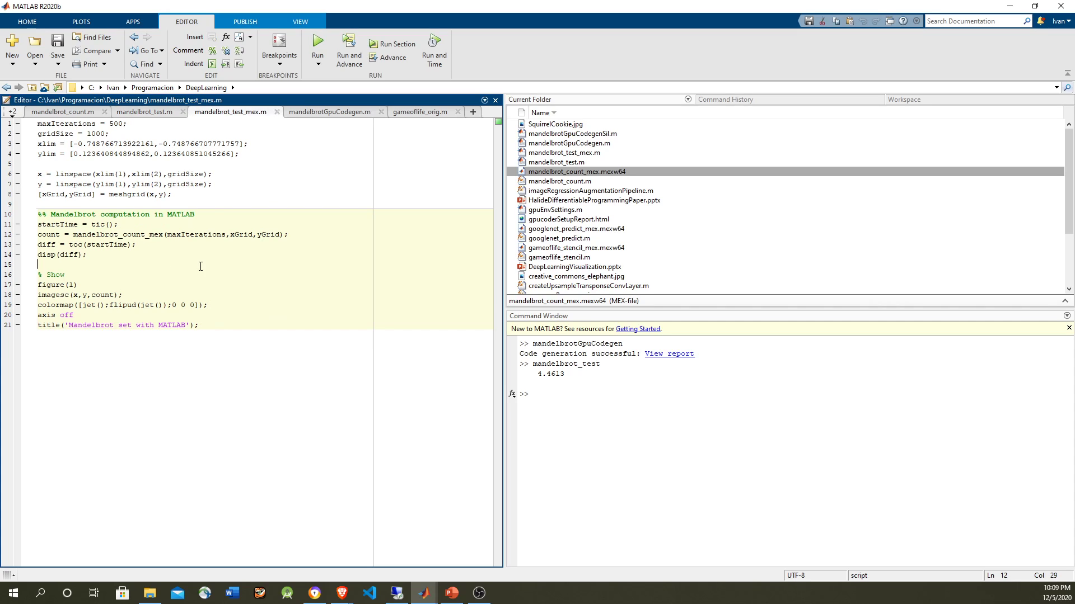
click(317, 43)
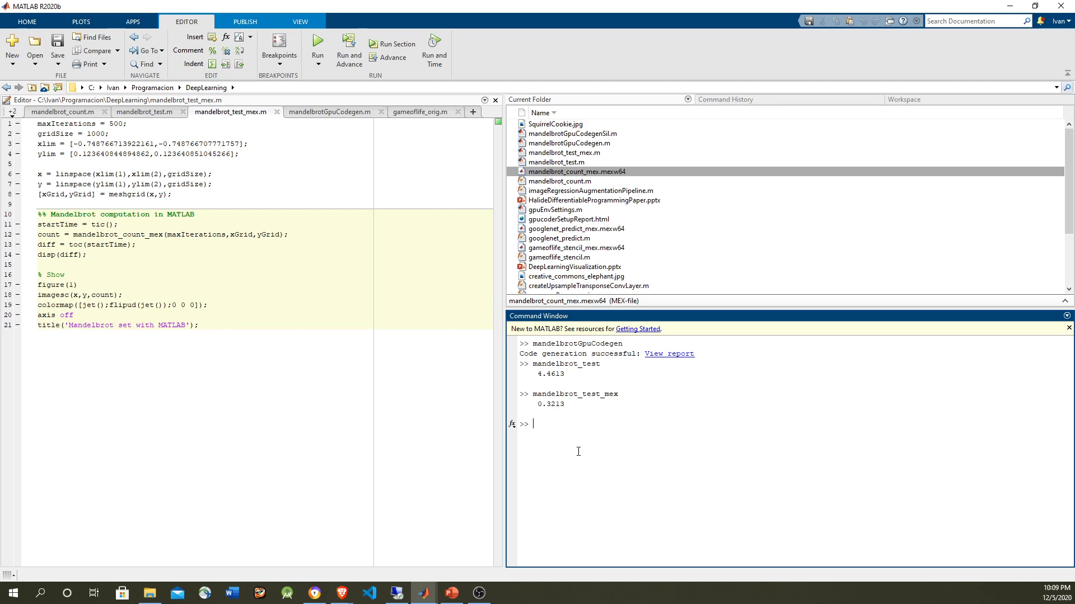
- Type the expression speedup = 4.4613 / 0.3213 at the command prompt
text(speedup = 4.4613 /)
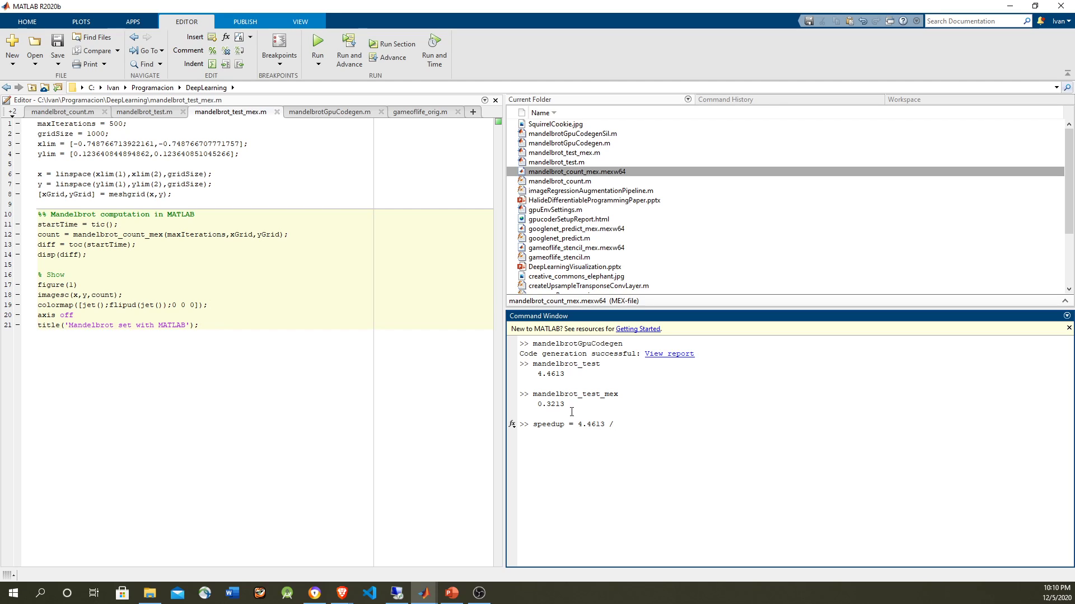
text(0.3213)
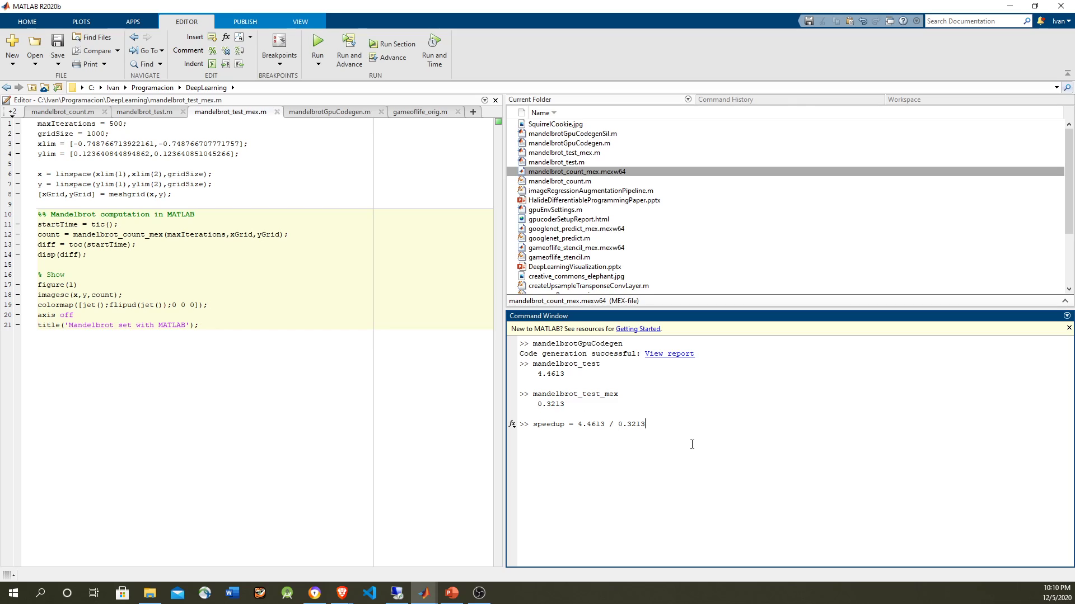